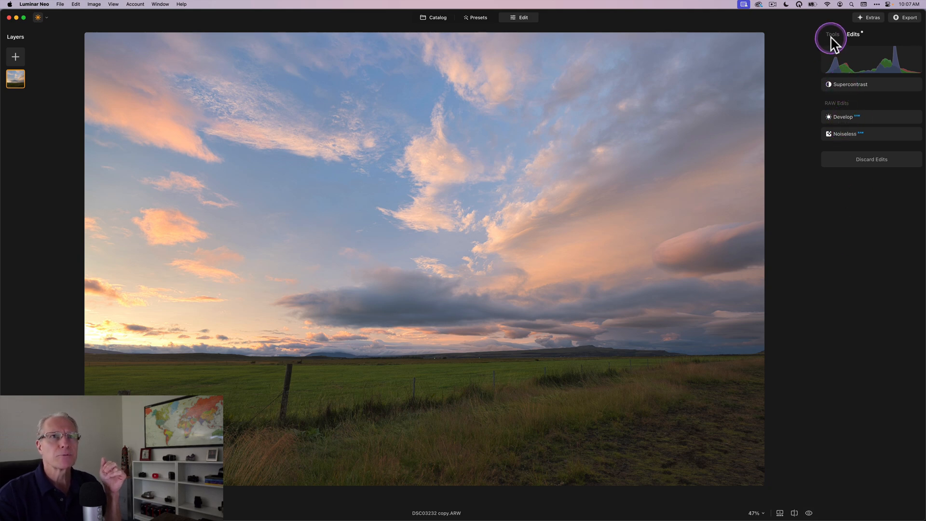
# Show the editing Tools list for the sunset photo in the right panel.
pyautogui.click(832, 34)
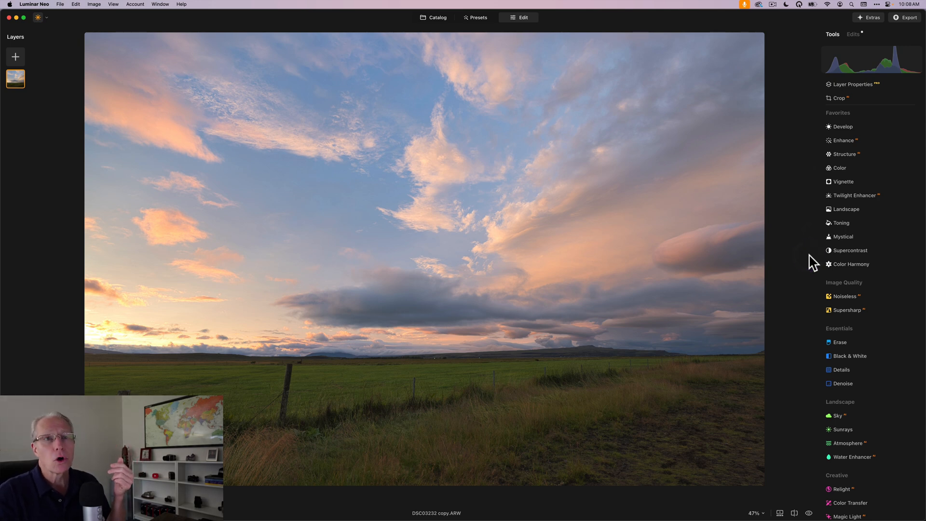
# Open the Landscape tool and set its Golden Hour slider to 50.
pyautogui.click(845, 209)
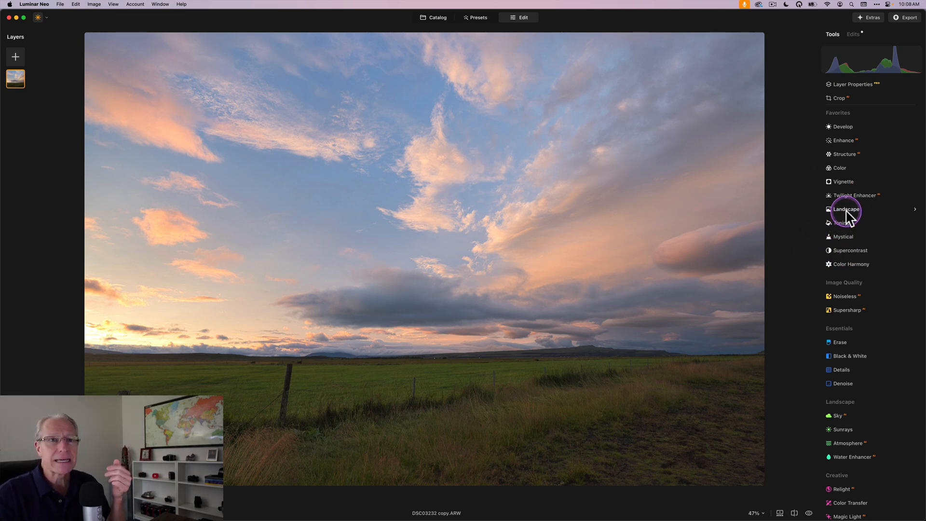
pyautogui.click(845, 209)
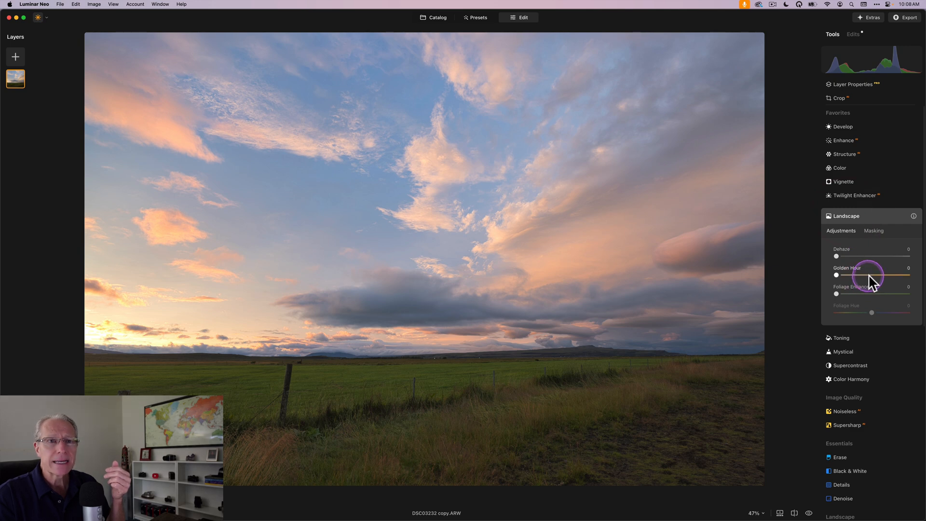
pyautogui.moveTo(836, 274); pyautogui.dragTo(874, 274)
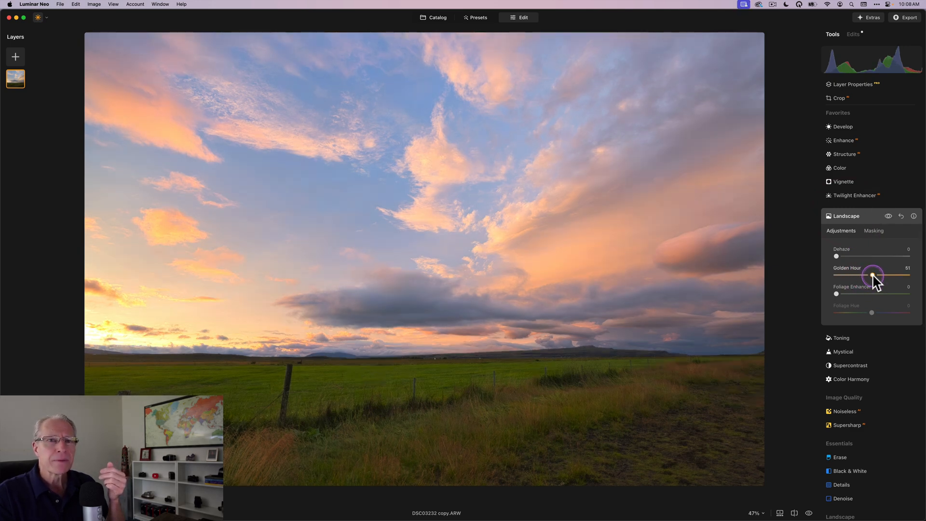
pyautogui.moveTo(877, 276); pyautogui.dragTo(874, 276)
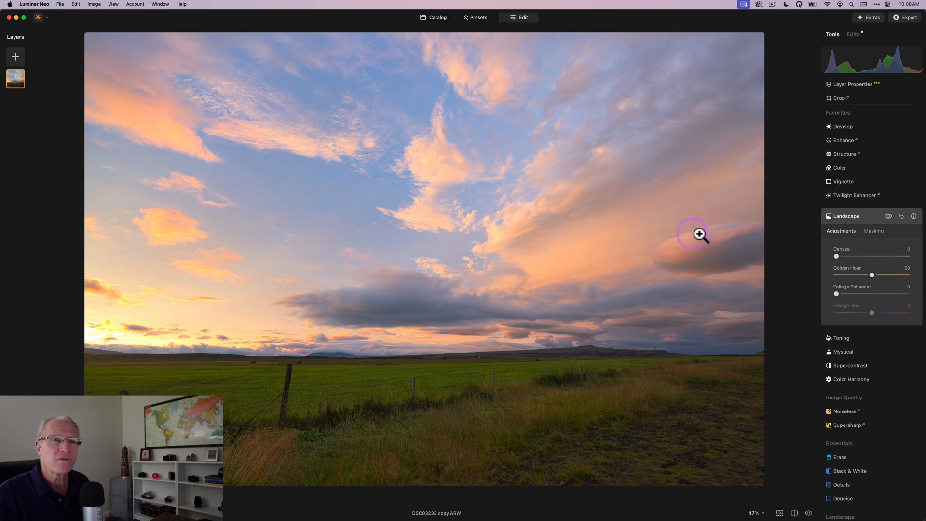
pyautogui.moveTo(563, 254)
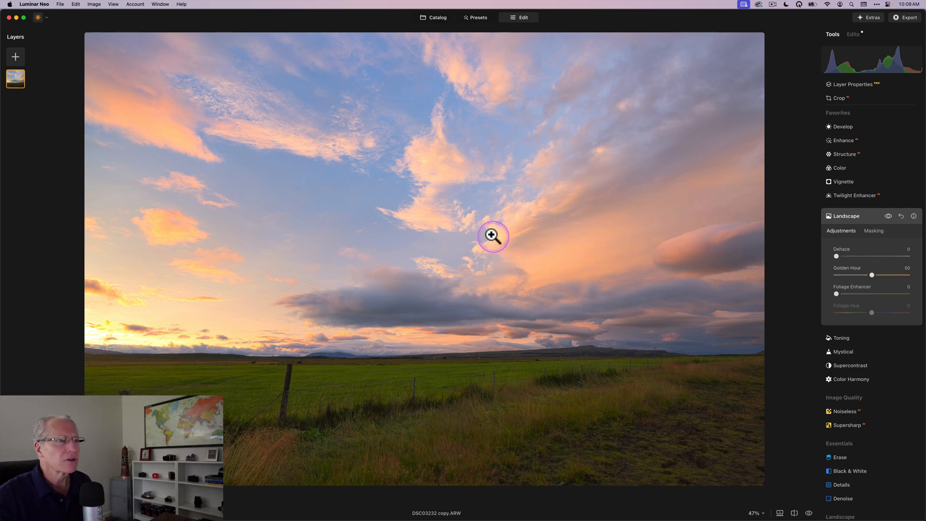
pyautogui.moveTo(184, 331)
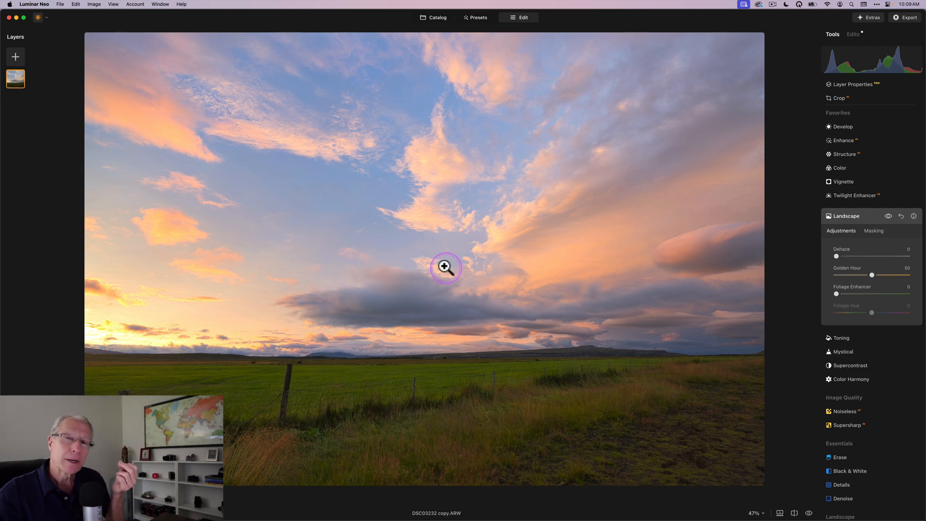
pyautogui.moveTo(592, 277)
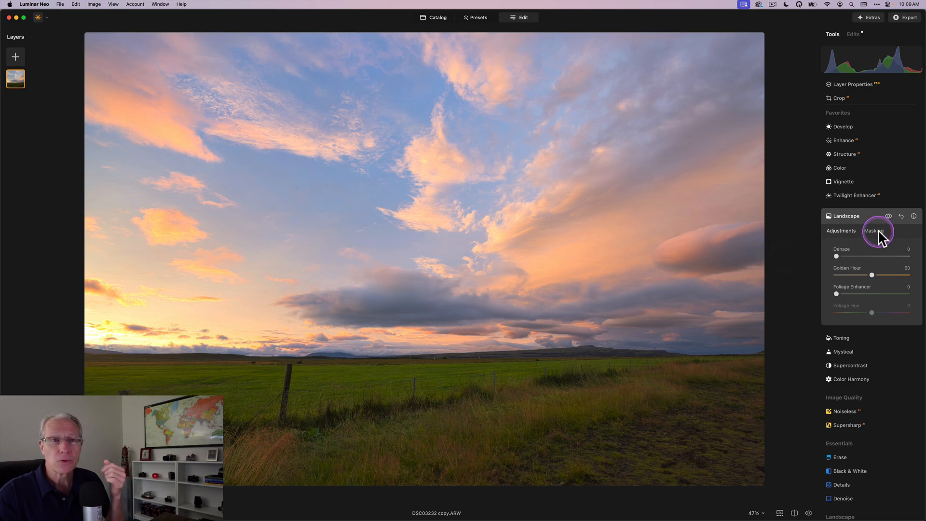
# Open Landscape Masking, choose Luminosity, and start adjusting the Select Luminance range.
pyautogui.click(874, 230)
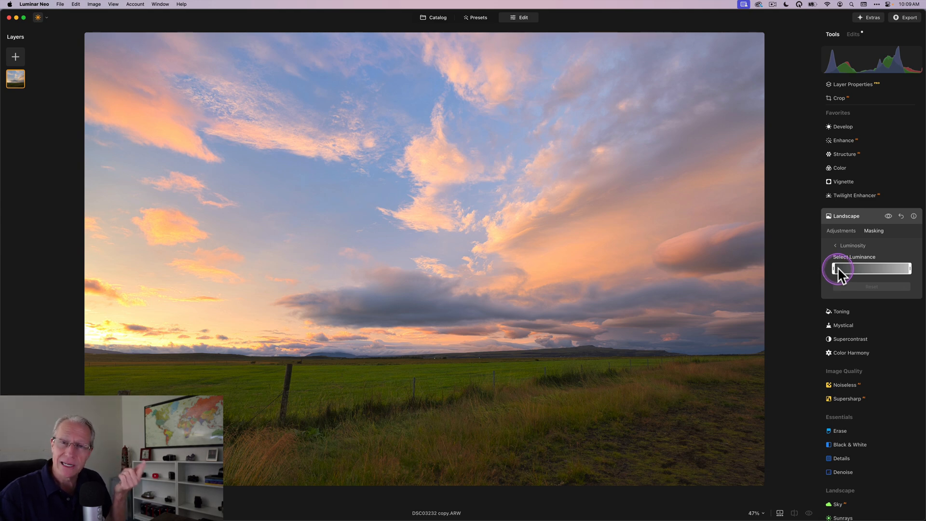
pyautogui.moveTo(839, 269); pyautogui.dragTo(907, 269)
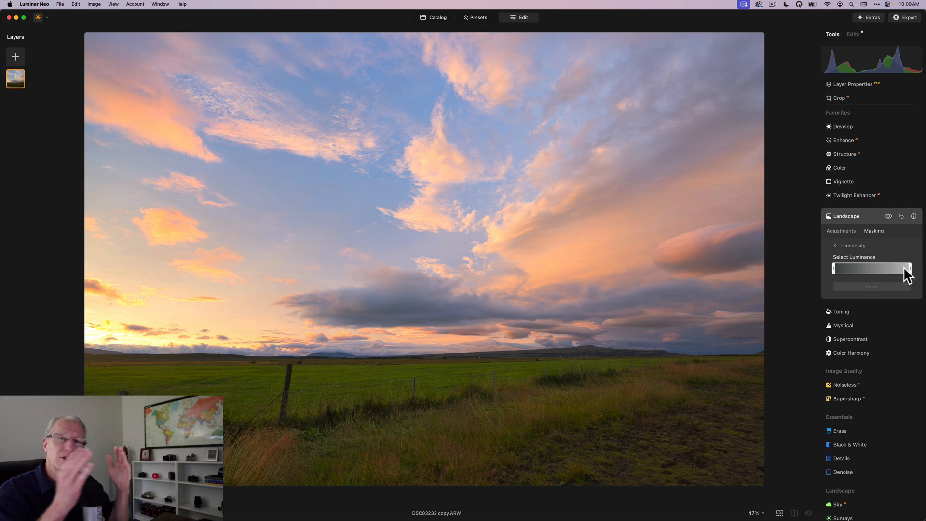
pyautogui.click(910, 269)
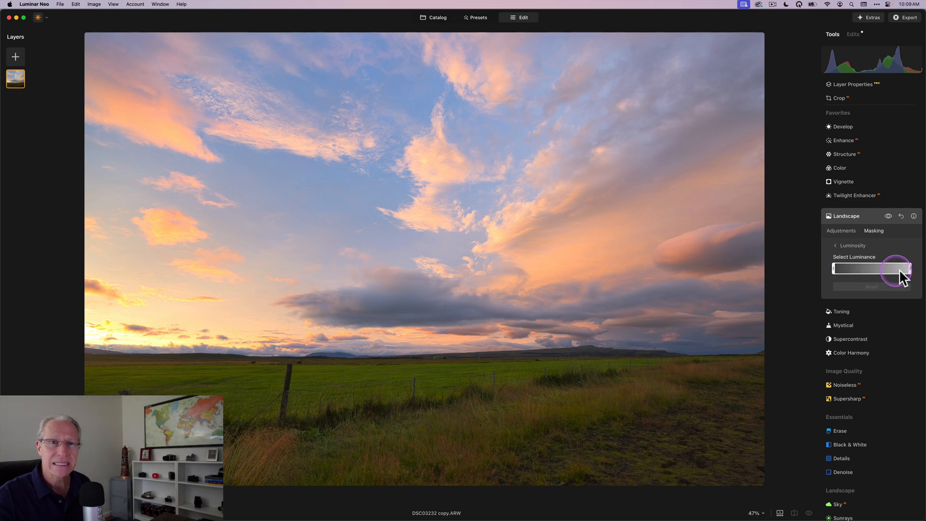
pyautogui.moveTo(898, 272); pyautogui.dragTo(851, 271)
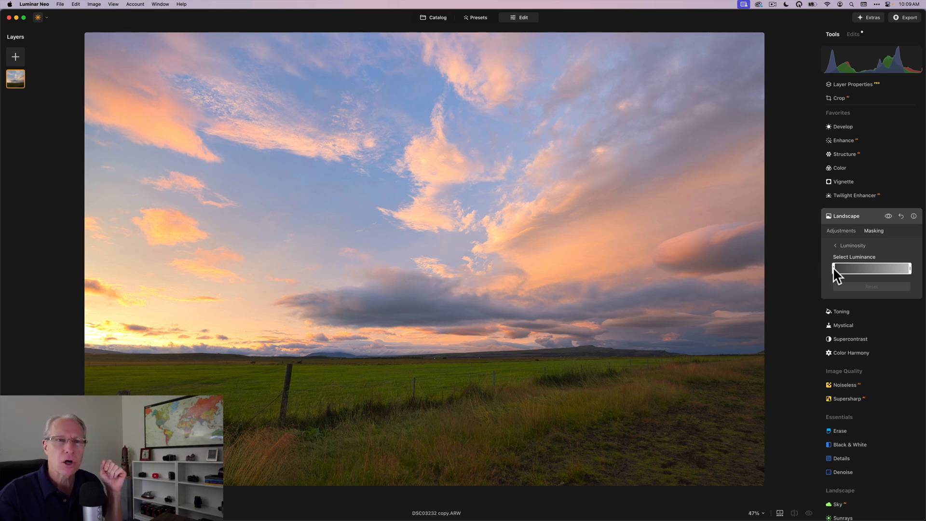
# Show the red mask overlay and drop the shadowed grass and land from the mask.
pyautogui.click(833, 268)
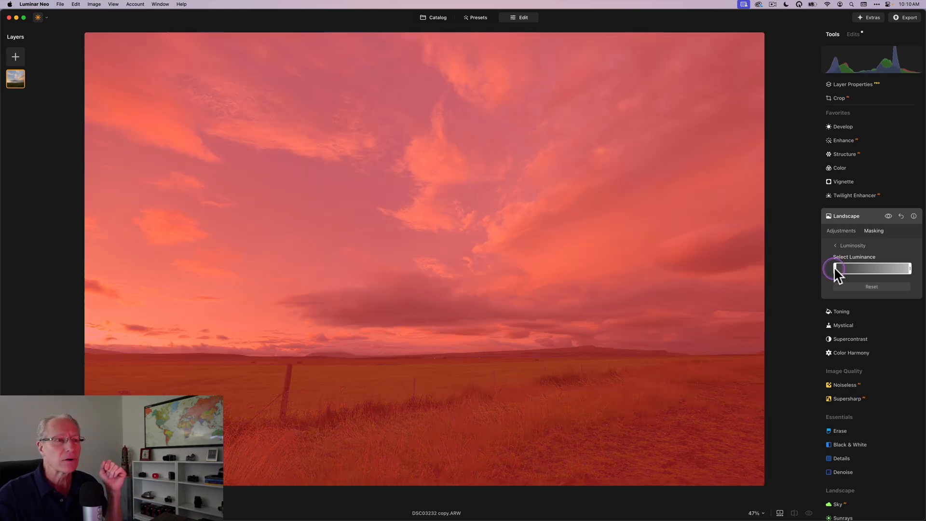
pyautogui.moveTo(836, 269); pyautogui.dragTo(844, 269)
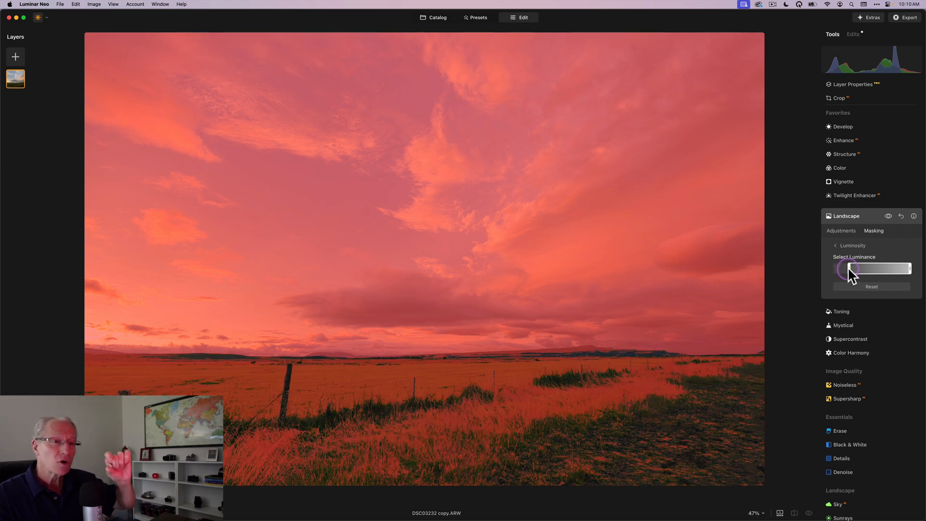
pyautogui.moveTo(850, 269); pyautogui.dragTo(854, 269)
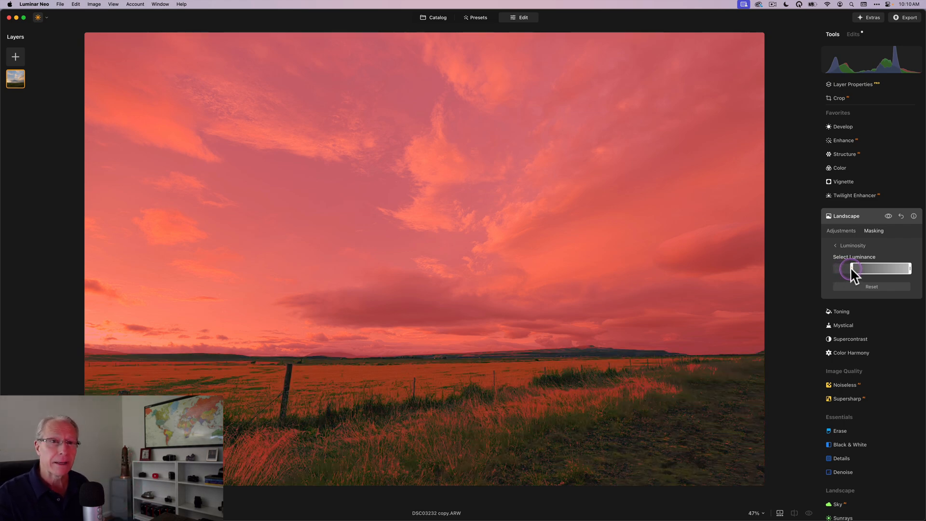
pyautogui.moveTo(853, 269); pyautogui.dragTo(849, 269)
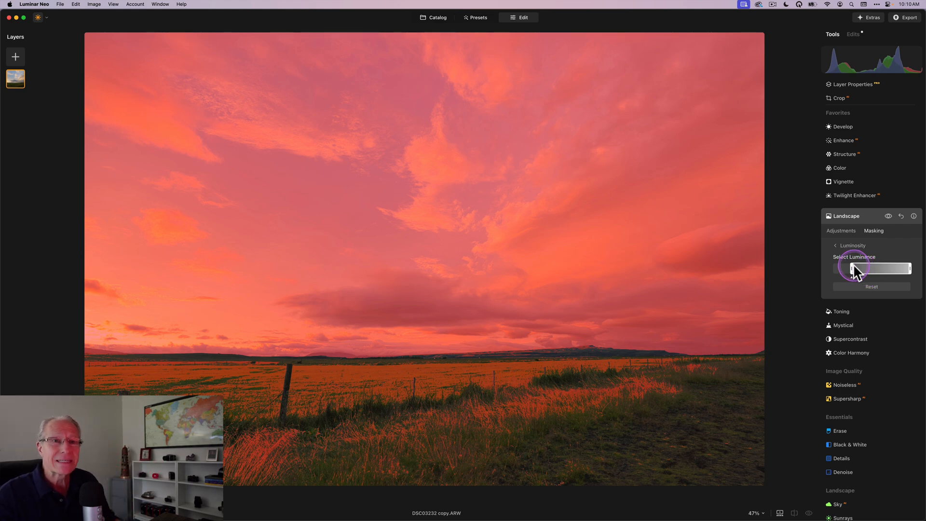
pyautogui.moveTo(868, 269); pyautogui.dragTo(856, 269)
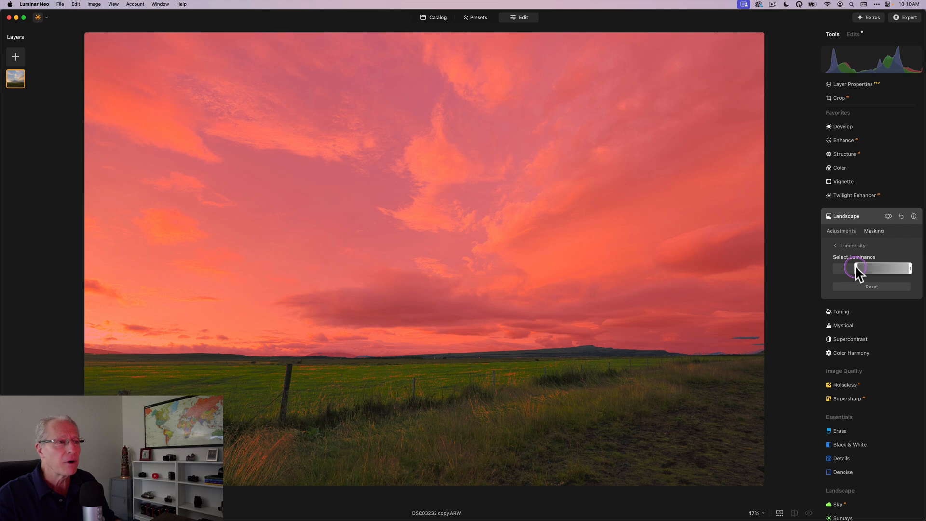
pyautogui.moveTo(856, 268); pyautogui.dragTo(863, 268)
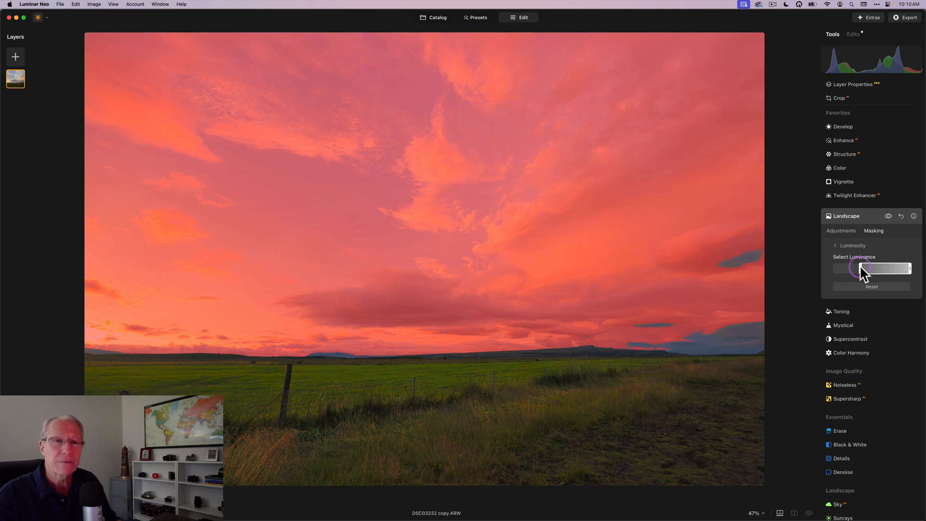
# Raise the dark cutoff to exclude the darker clouds and horizon cloud bank.
pyautogui.moveTo(863, 269); pyautogui.dragTo(875, 268)
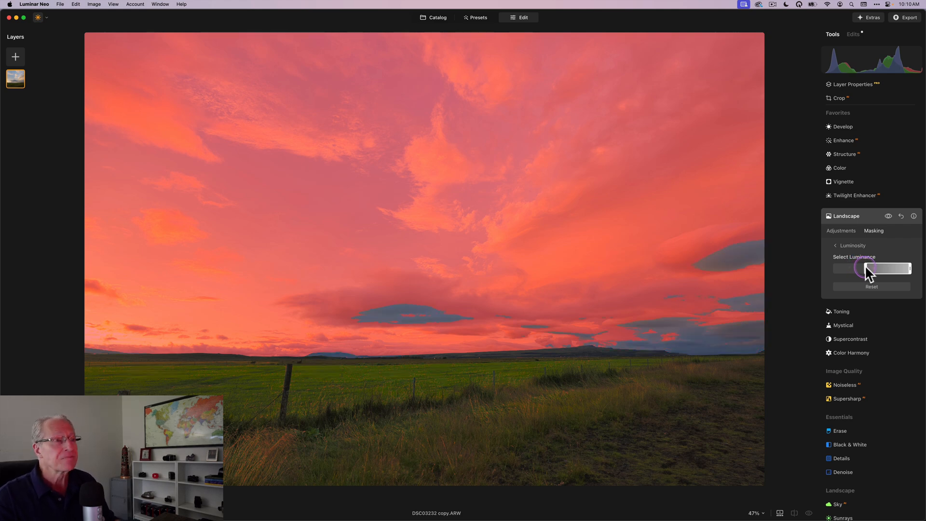
pyautogui.moveTo(863, 268); pyautogui.dragTo(874, 269)
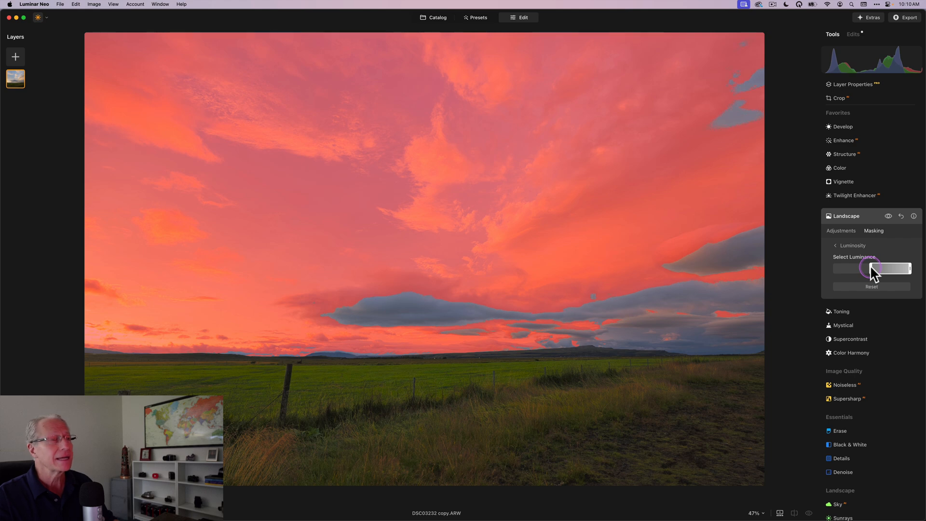
pyautogui.moveTo(874, 269); pyautogui.dragTo(869, 272)
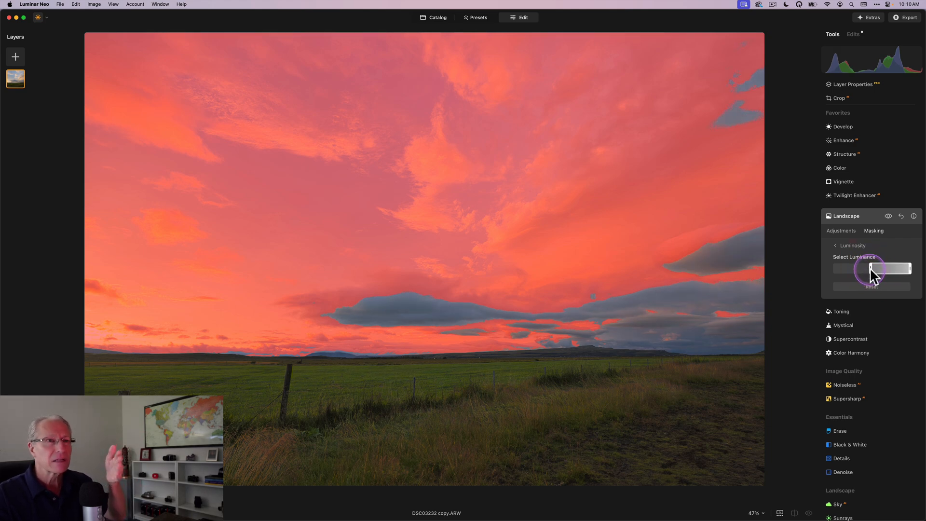
pyautogui.moveTo(874, 268); pyautogui.dragTo(897, 269)
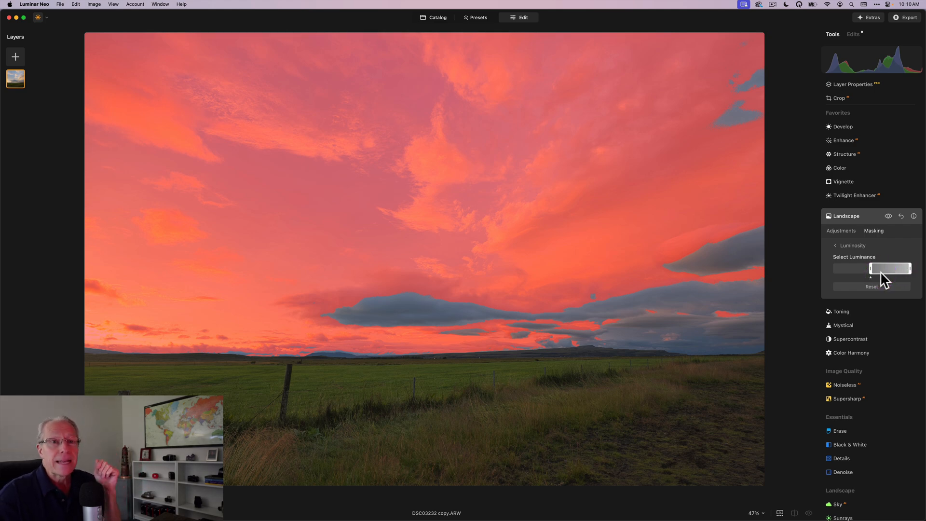
# Ease the dark cutoff back and trim the brightest clouds from the luminance range.
pyautogui.moveTo(889, 269); pyautogui.dragTo(861, 268)
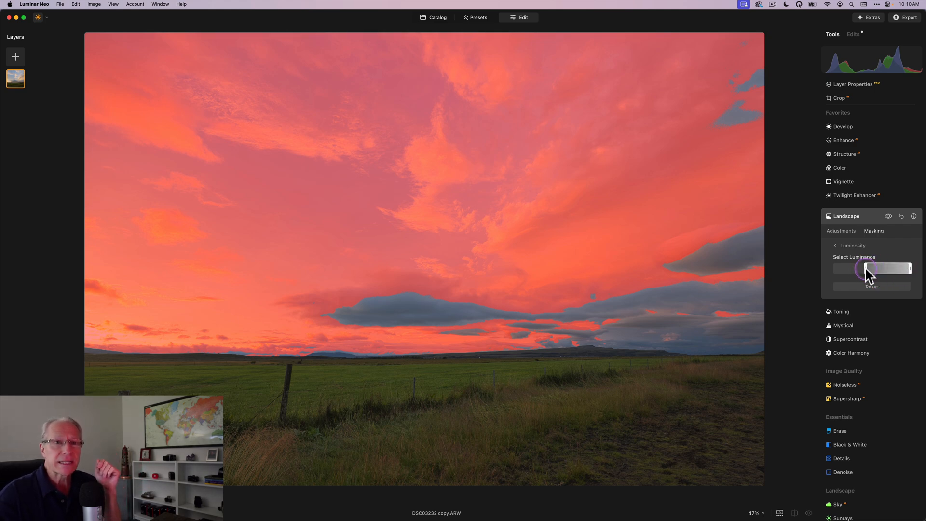
pyautogui.moveTo(866, 269); pyautogui.dragTo(898, 269)
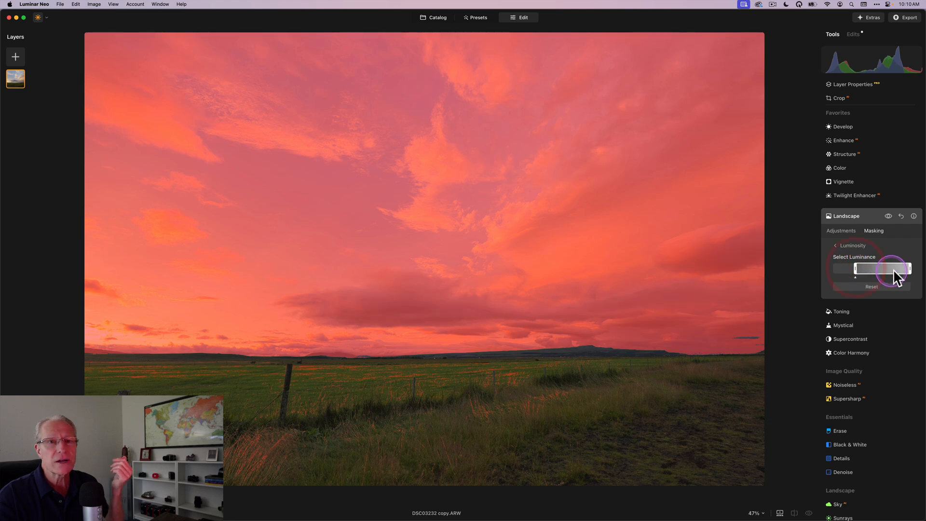
pyautogui.moveTo(898, 269); pyautogui.dragTo(904, 269)
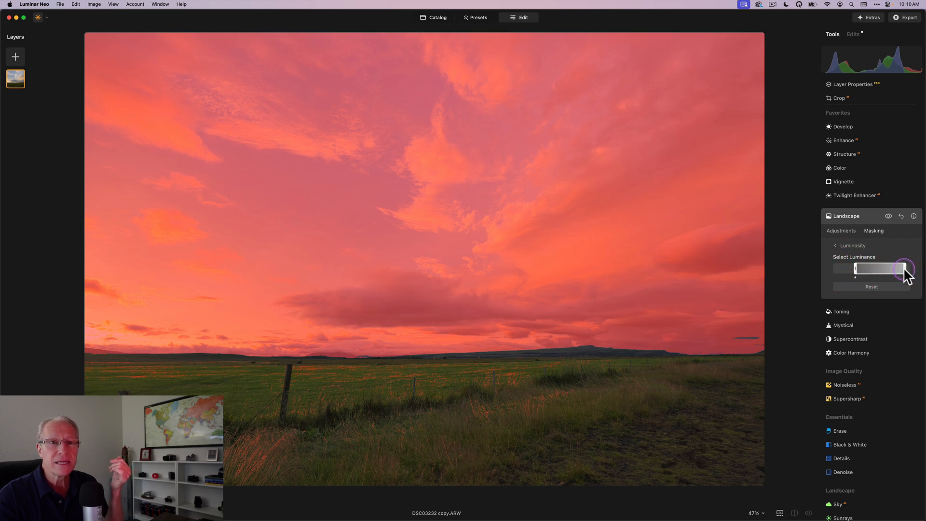
pyautogui.moveTo(903, 269); pyautogui.dragTo(880, 269)
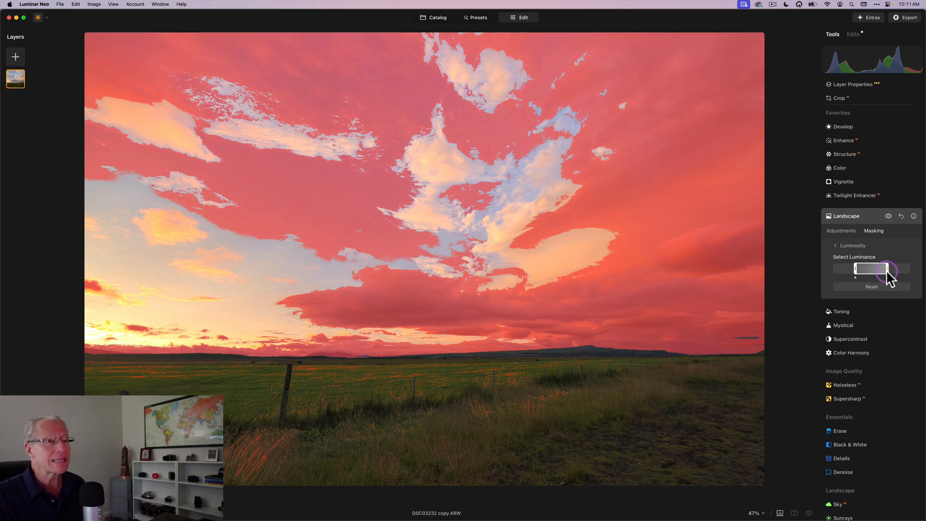
pyautogui.moveTo(884, 270); pyautogui.dragTo(865, 269)
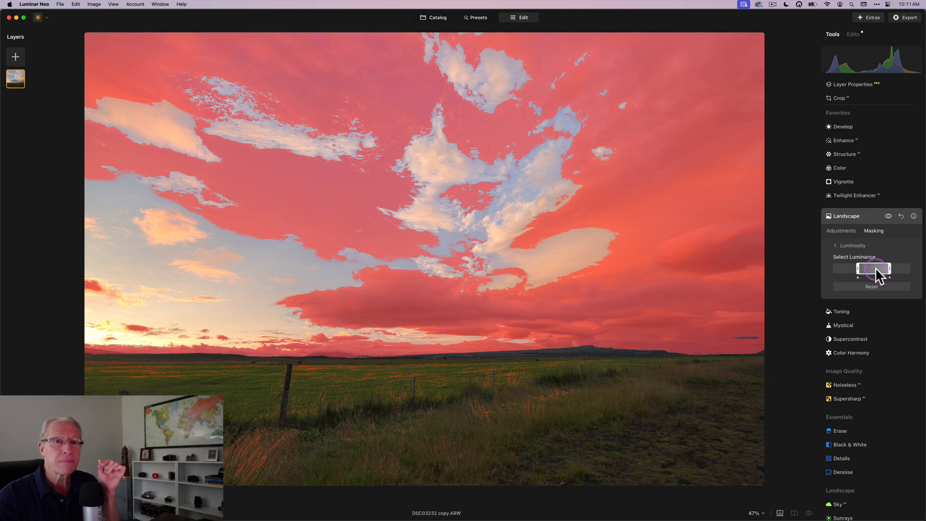
# Drag the luminance handles until only mid-tone sky is red, excluding field and darkest clouds.
pyautogui.moveTo(880, 269); pyautogui.dragTo(868, 269)
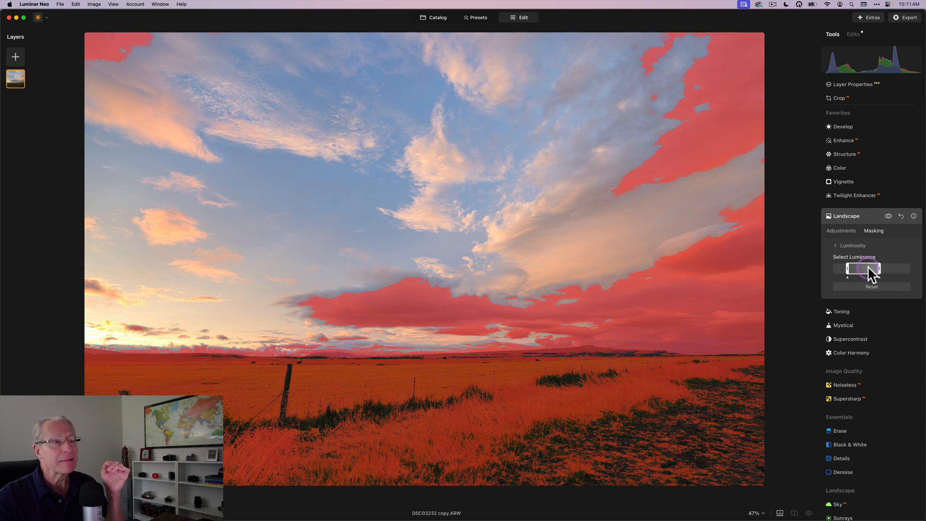
pyautogui.moveTo(868, 269); pyautogui.dragTo(863, 269)
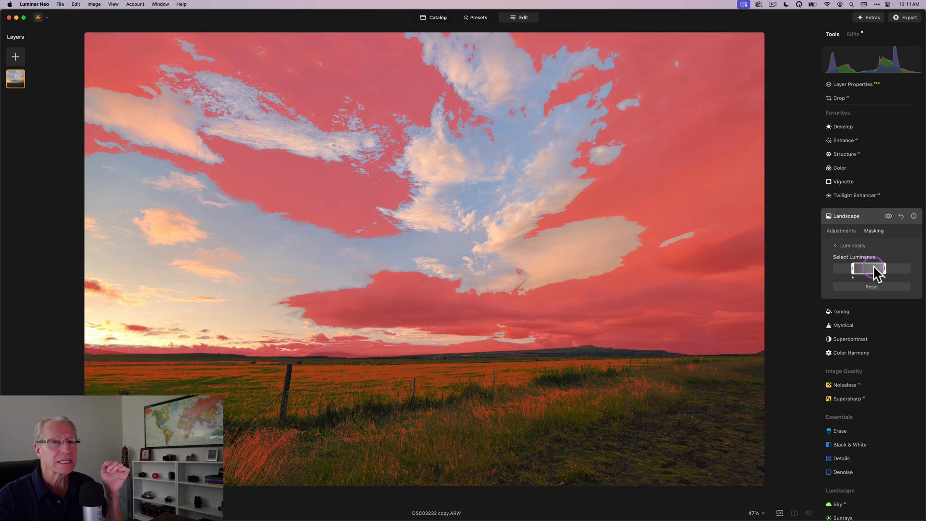
pyautogui.moveTo(857, 268); pyautogui.dragTo(880, 269)
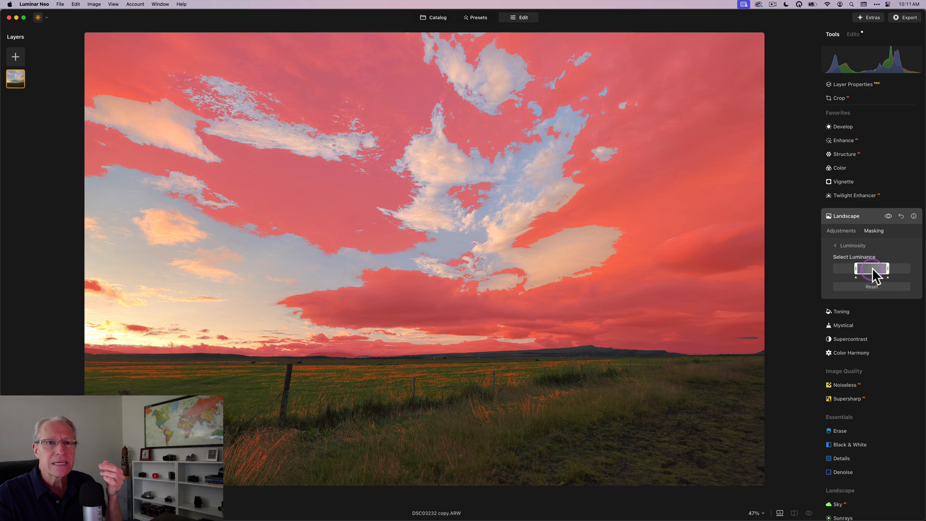
pyautogui.moveTo(865, 269); pyautogui.dragTo(874, 269)
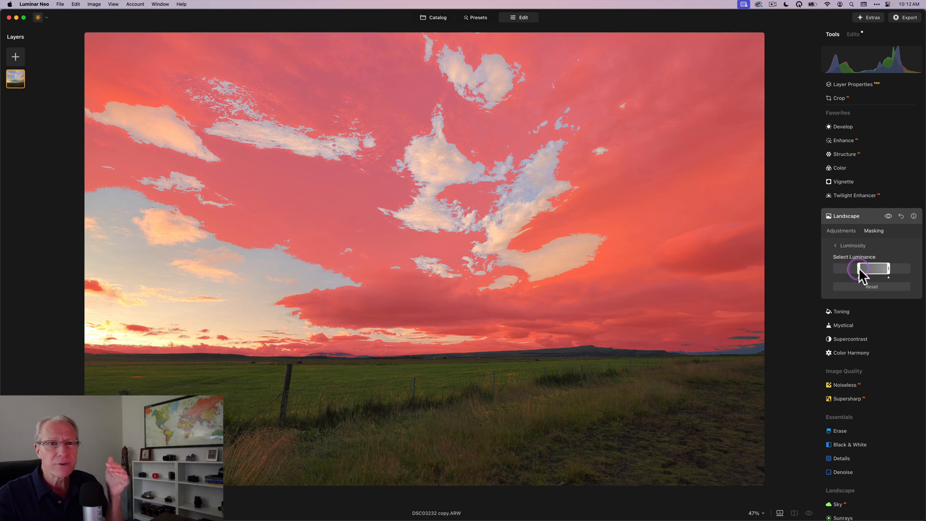
pyautogui.moveTo(860, 269); pyautogui.dragTo(892, 269)
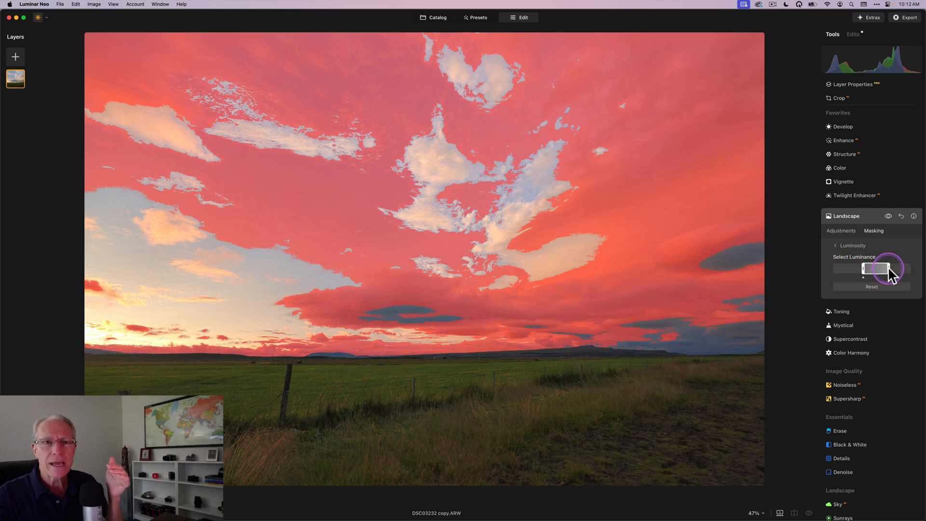
pyautogui.moveTo(866, 269); pyautogui.dragTo(879, 269)
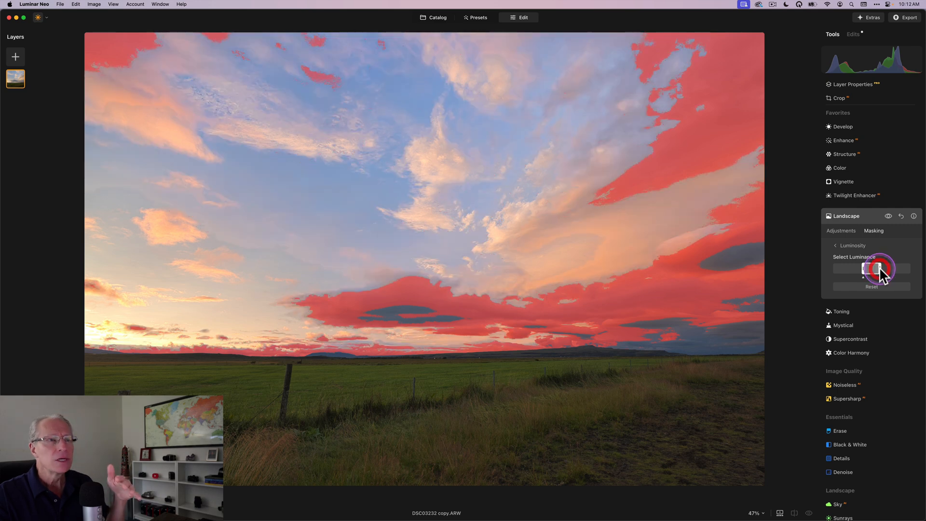
pyautogui.moveTo(880, 269); pyautogui.dragTo(871, 269)
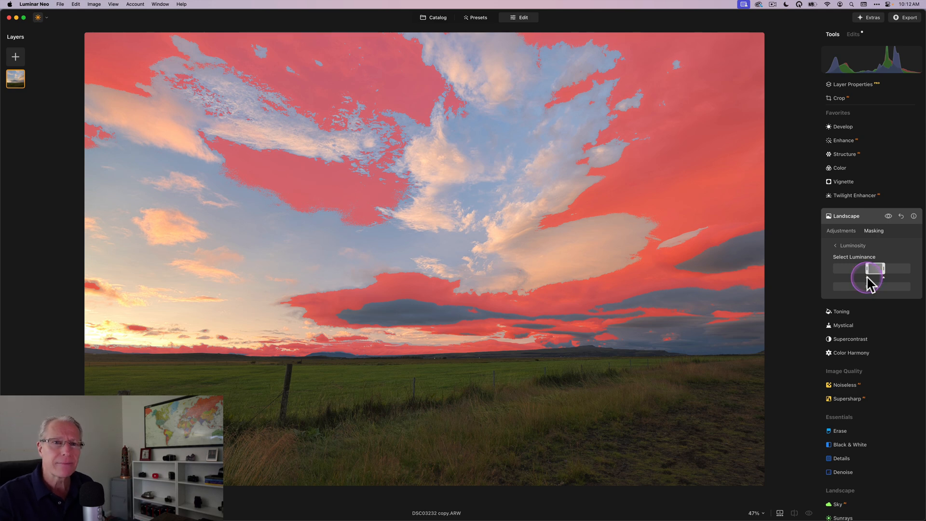
pyautogui.moveTo(879, 275); pyautogui.dragTo(869, 275)
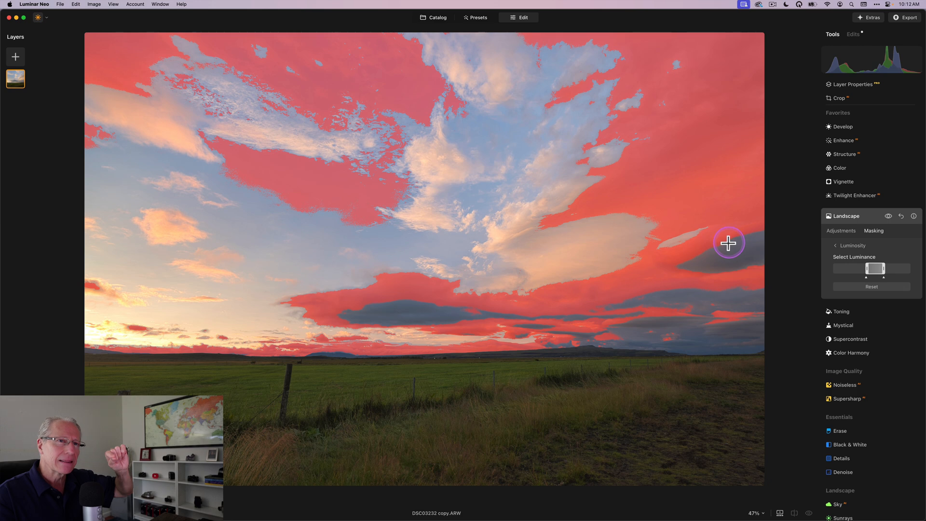
pyautogui.moveTo(682, 263)
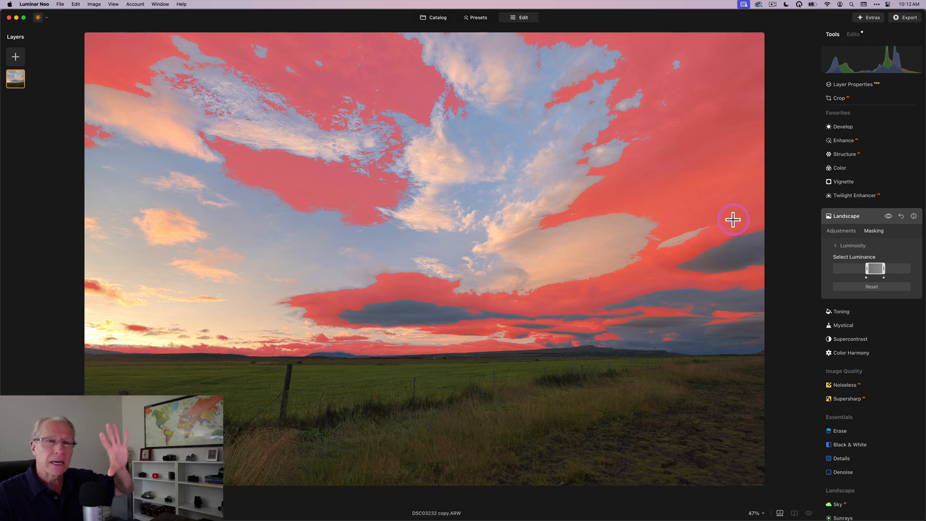
pyautogui.moveTo(741, 250)
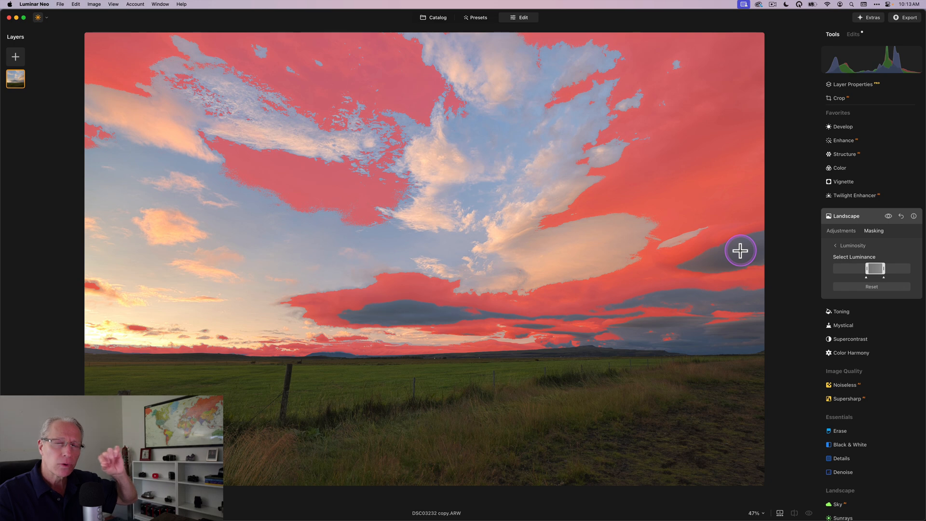
pyautogui.moveTo(725, 241)
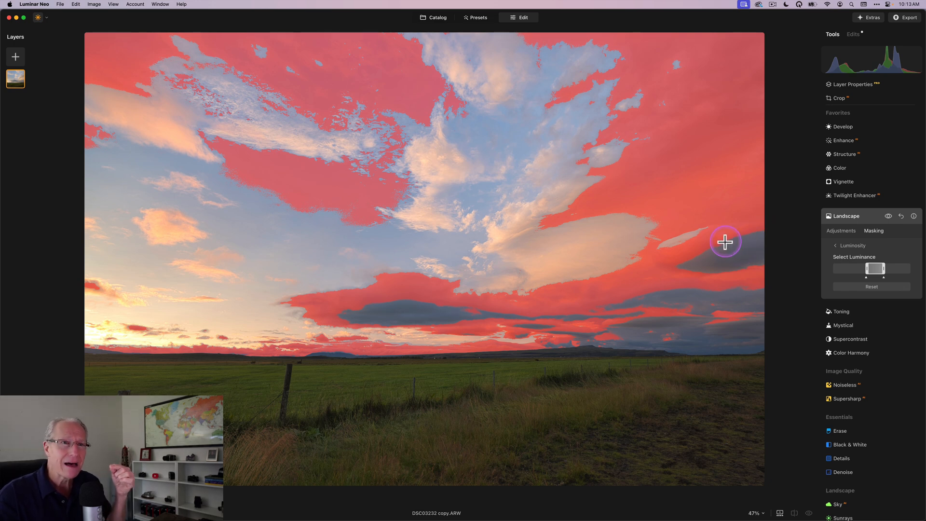
pyautogui.moveTo(736, 254)
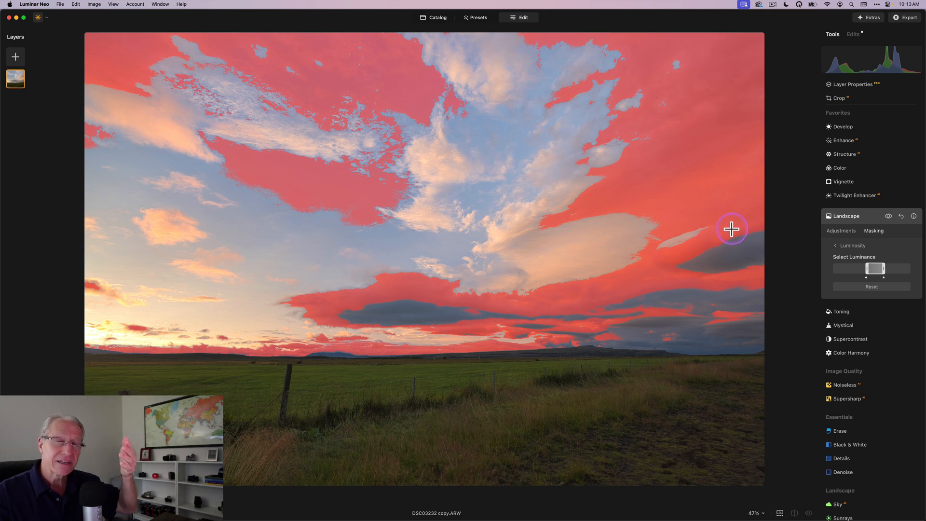
pyautogui.moveTo(742, 244)
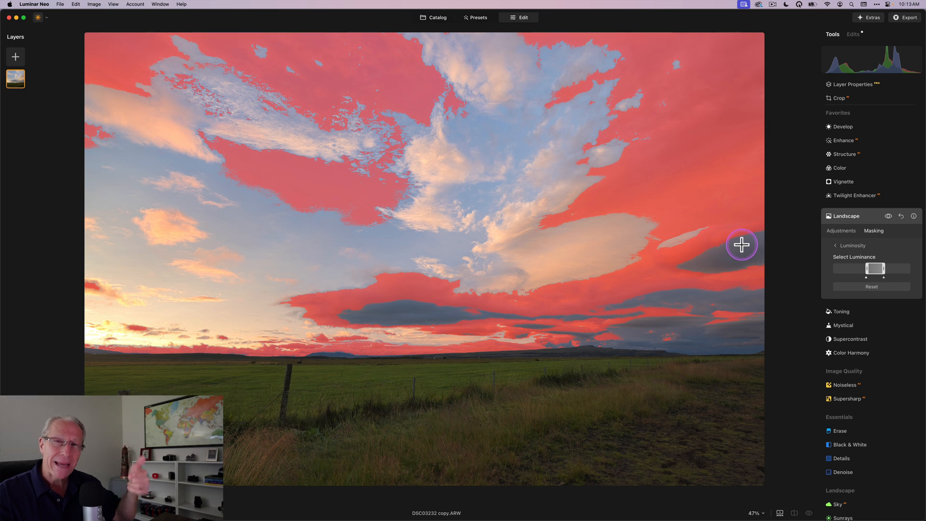
pyautogui.moveTo(739, 239)
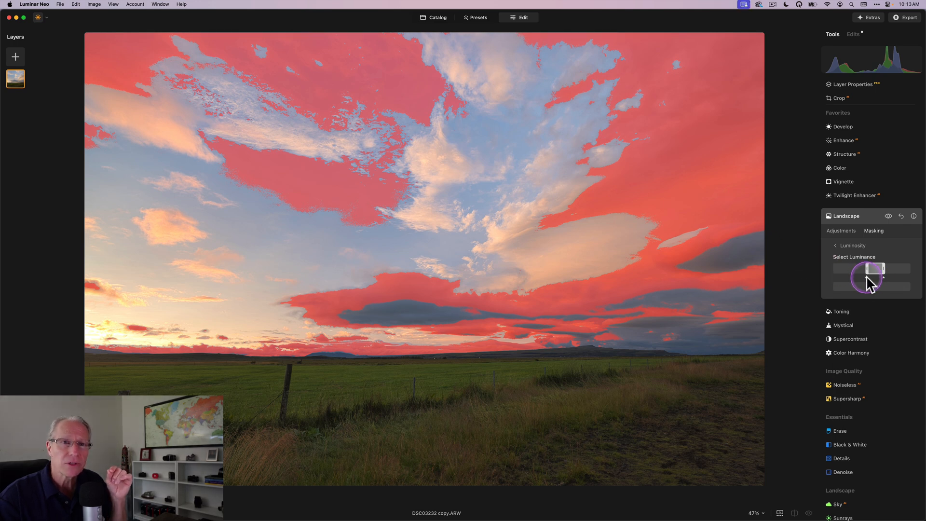
pyautogui.moveTo(879, 271); pyautogui.dragTo(862, 277)
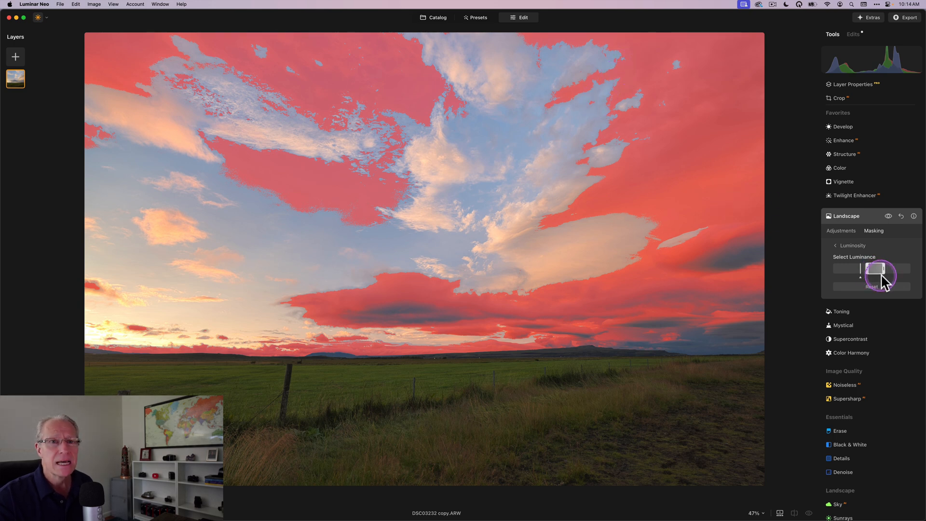
# Drag the luminance range toward darker tones to spread the mask over the sky.
pyautogui.moveTo(884, 276); pyautogui.dragTo(871, 270)
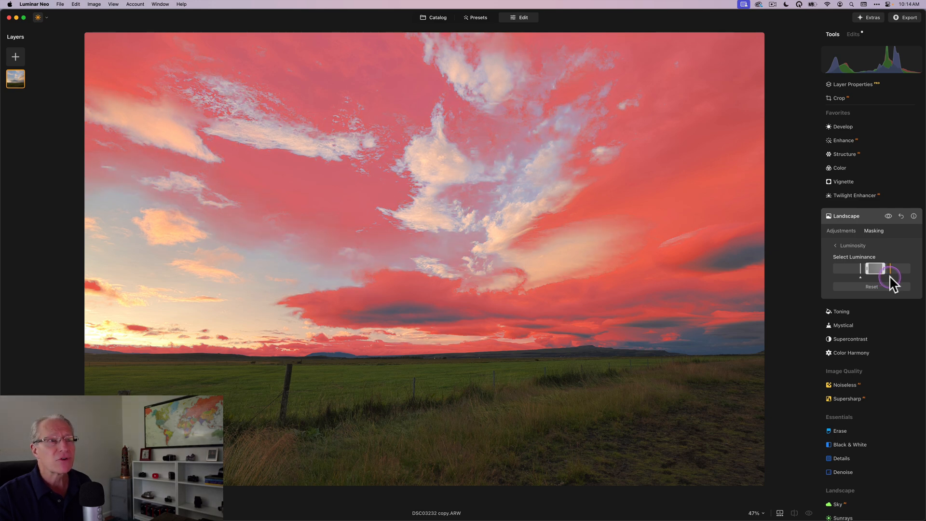
# Feather the bright end of the luminance range and adjust the core band width.
pyautogui.moveTo(868, 276); pyautogui.dragTo(897, 277)
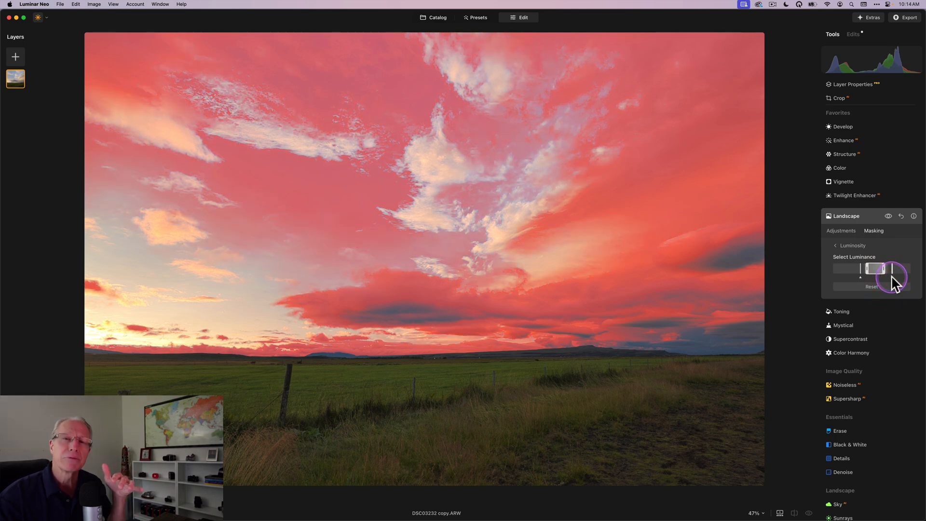
pyautogui.moveTo(898, 278); pyautogui.dragTo(876, 269)
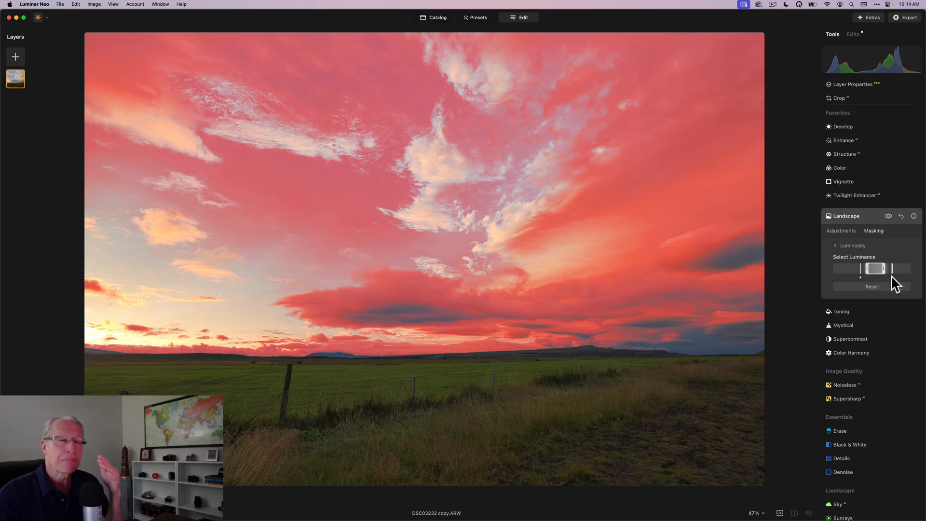
pyautogui.click(876, 268)
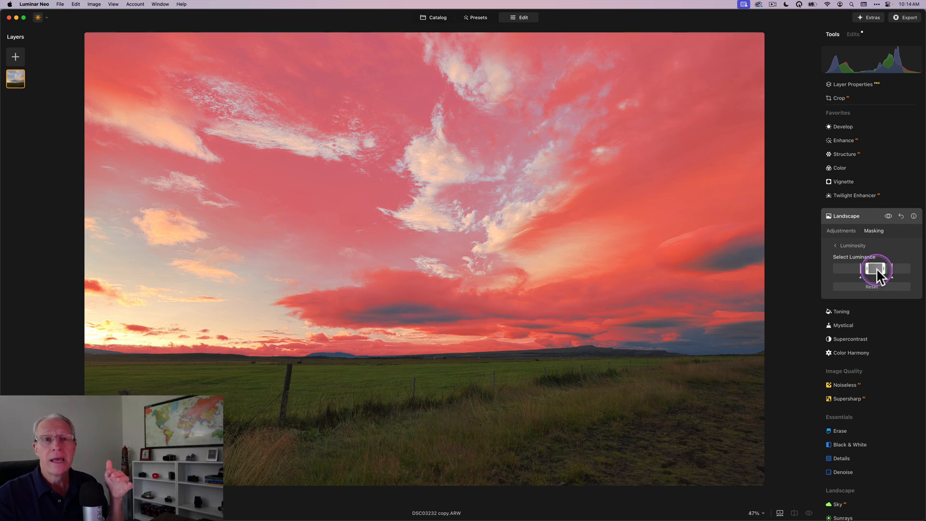
pyautogui.moveTo(880, 269); pyautogui.dragTo(871, 269)
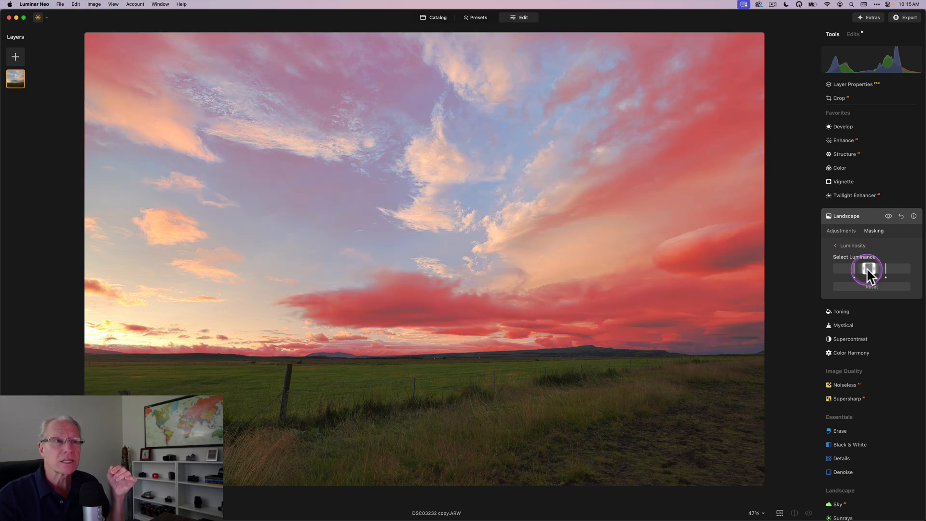
pyautogui.moveTo(868, 270); pyautogui.dragTo(877, 271)
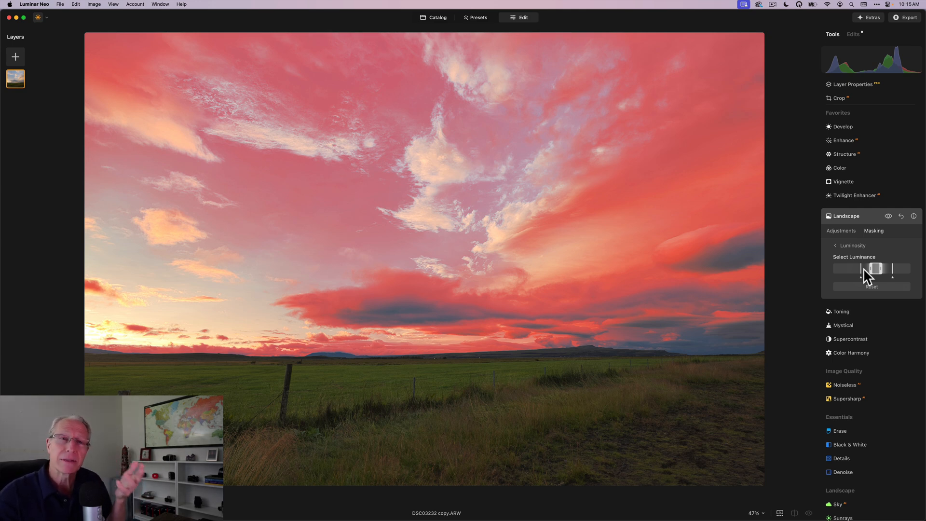
# Spread the feathered falloff into darker tones and re-centre the band across the sky.
pyautogui.click(874, 269)
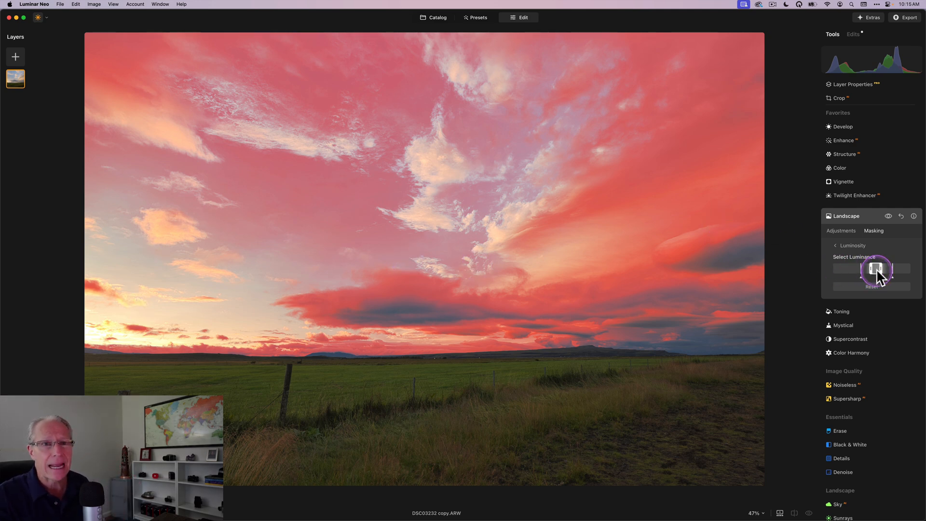
pyautogui.moveTo(880, 269); pyautogui.dragTo(875, 269)
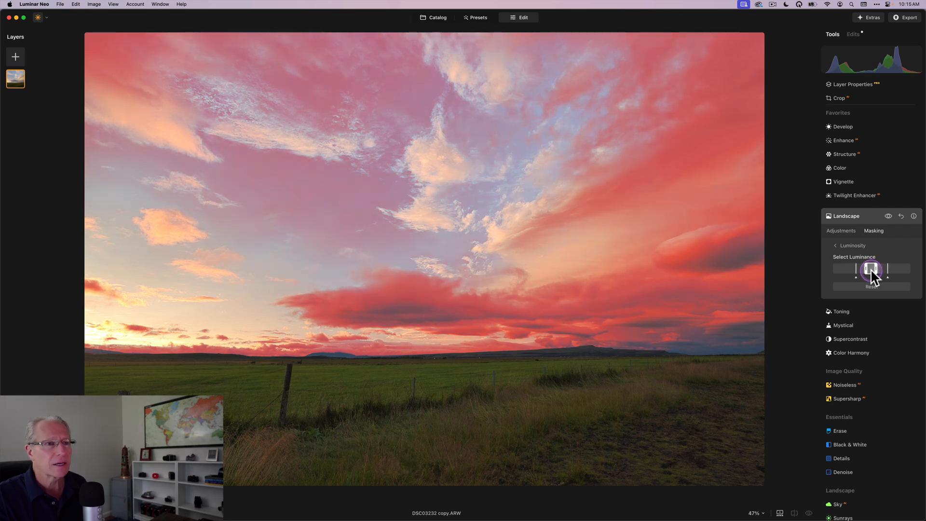
pyautogui.moveTo(871, 269); pyautogui.dragTo(868, 269)
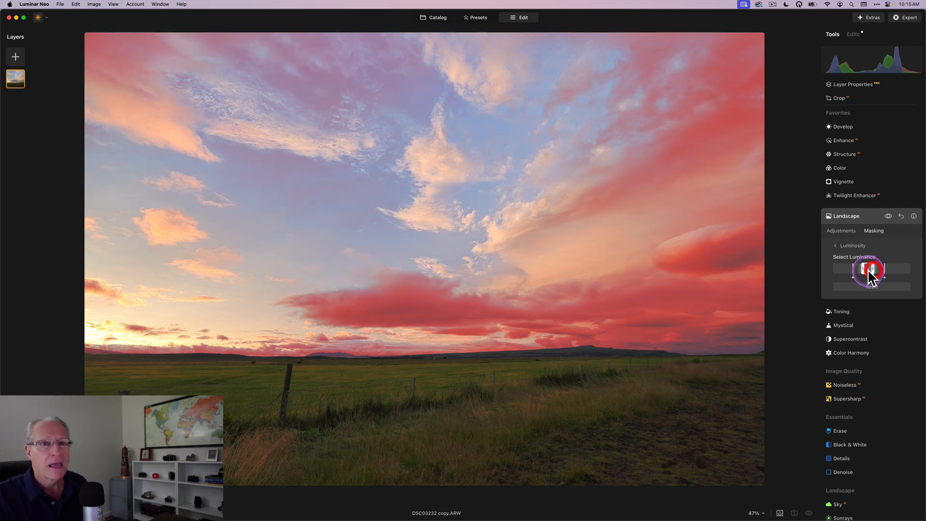
pyautogui.moveTo(866, 275); pyautogui.dragTo(853, 278)
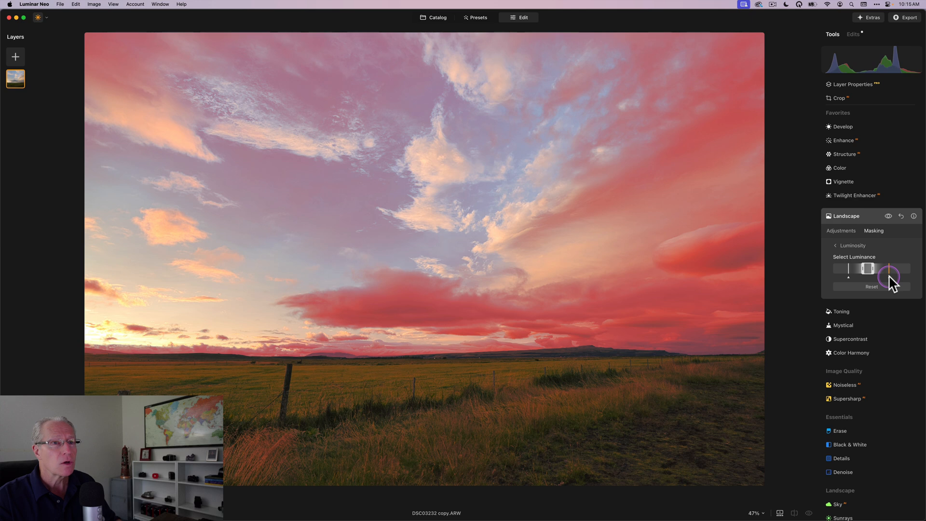
pyautogui.moveTo(868, 268); pyautogui.dragTo(872, 269)
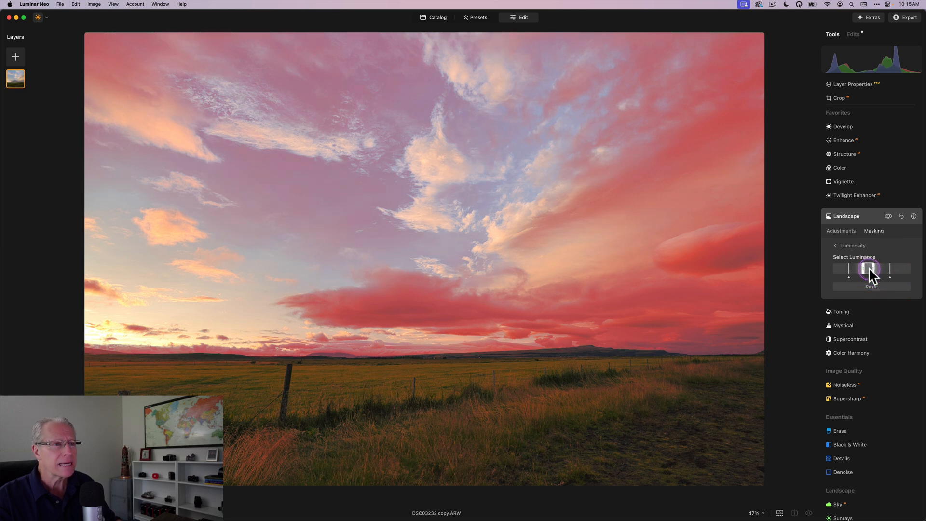
pyautogui.moveTo(868, 269); pyautogui.dragTo(875, 269)
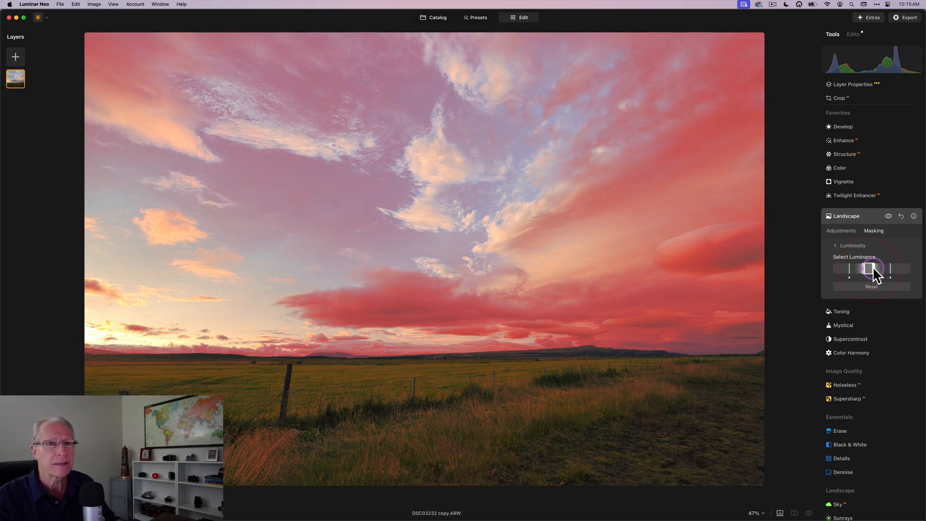
pyautogui.moveTo(879, 269); pyautogui.dragTo(868, 269)
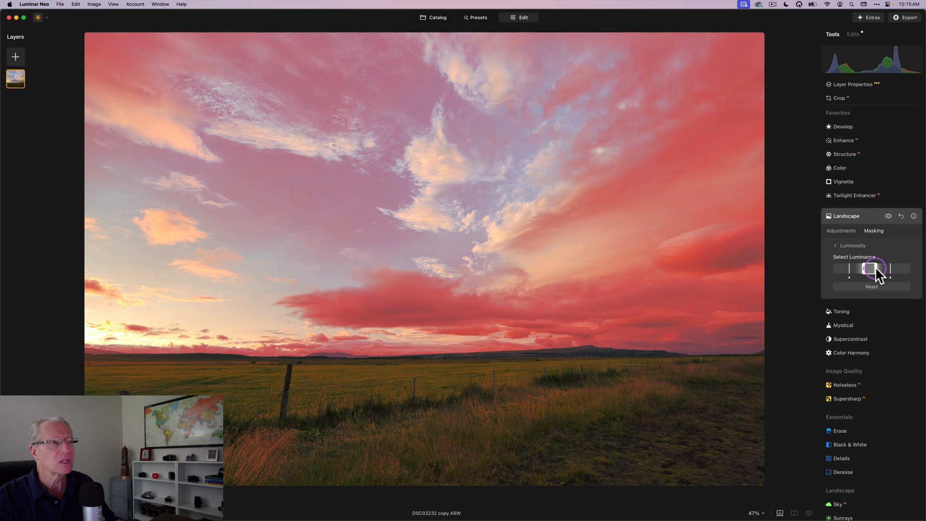
pyautogui.moveTo(880, 269); pyautogui.dragTo(874, 268)
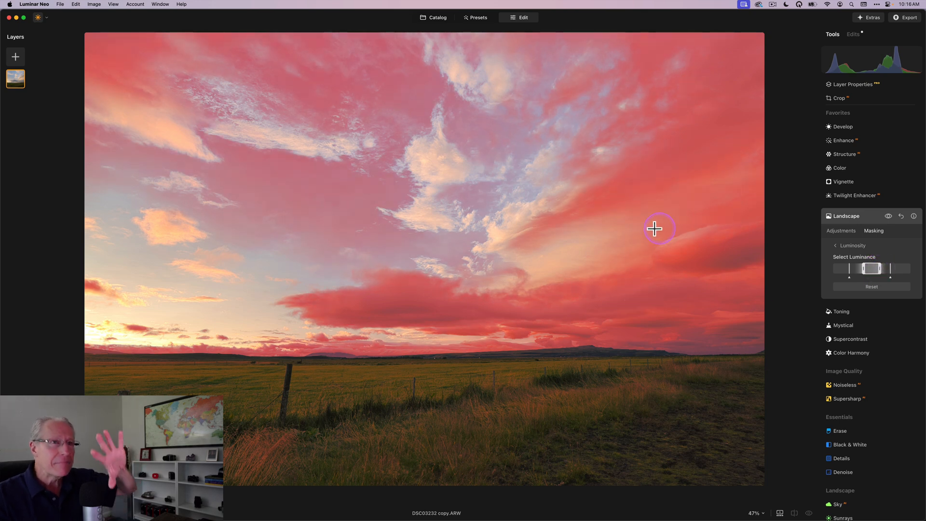
pyautogui.moveTo(364, 218)
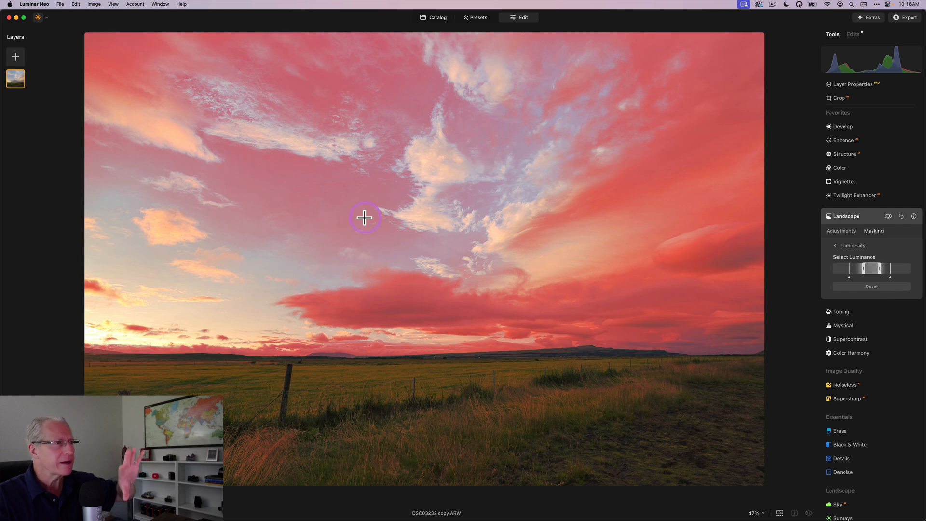
pyautogui.moveTo(200, 292)
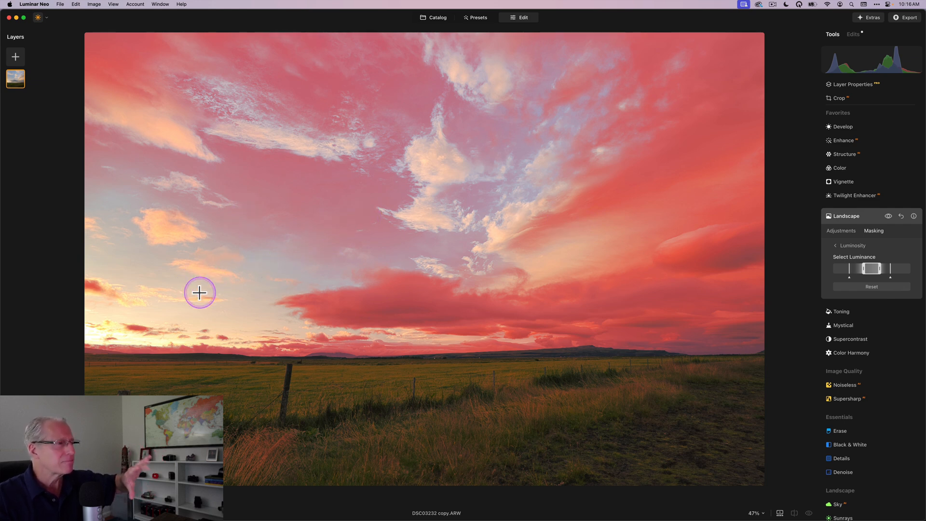
pyautogui.moveTo(406, 411)
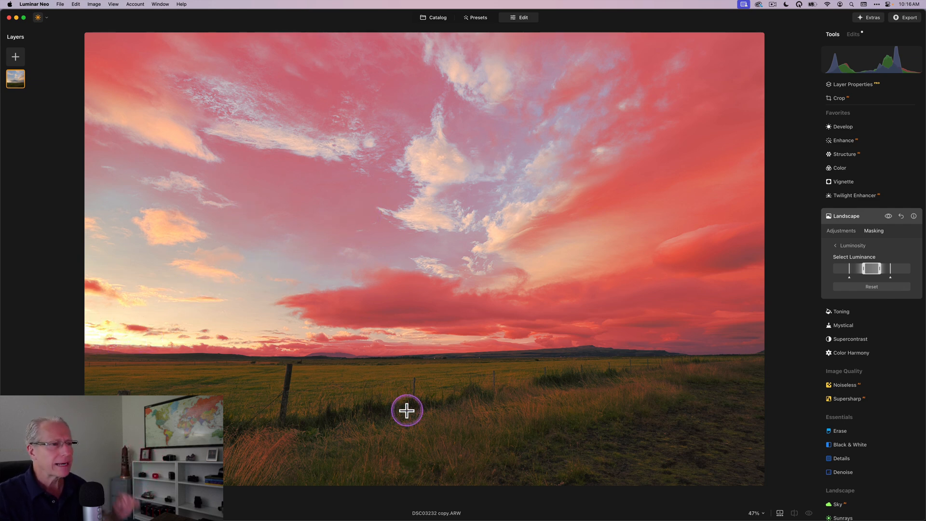
pyautogui.moveTo(305, 444)
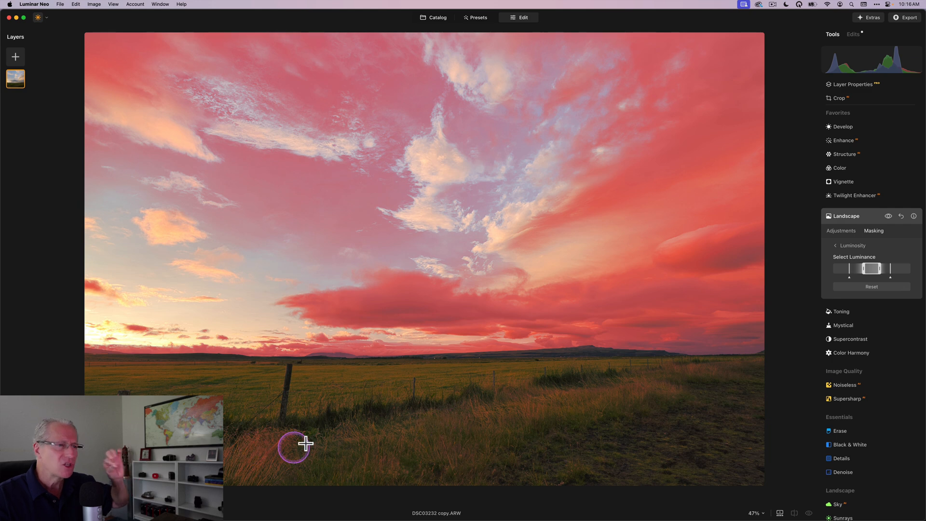
pyautogui.moveTo(309, 439)
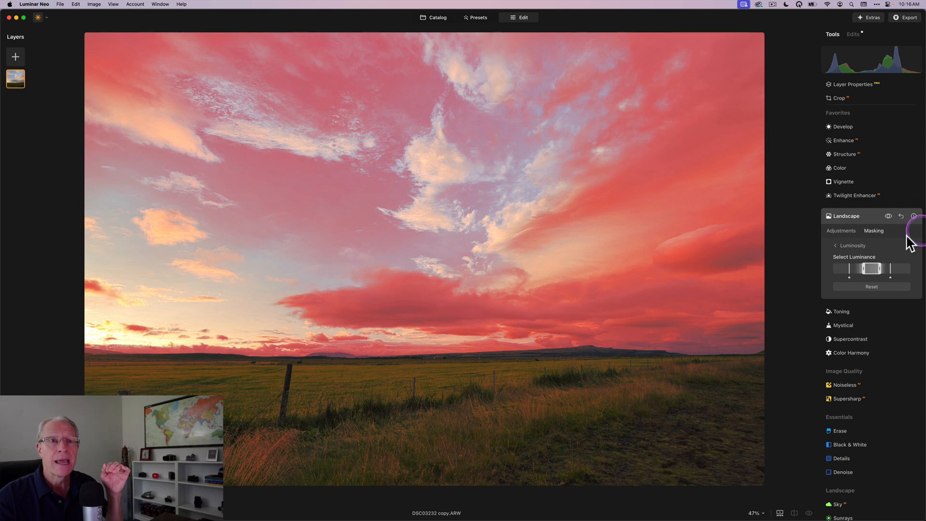
# Return to the Landscape Adjustments view to see Golden Hour without the red overlay.
pyautogui.click(840, 231)
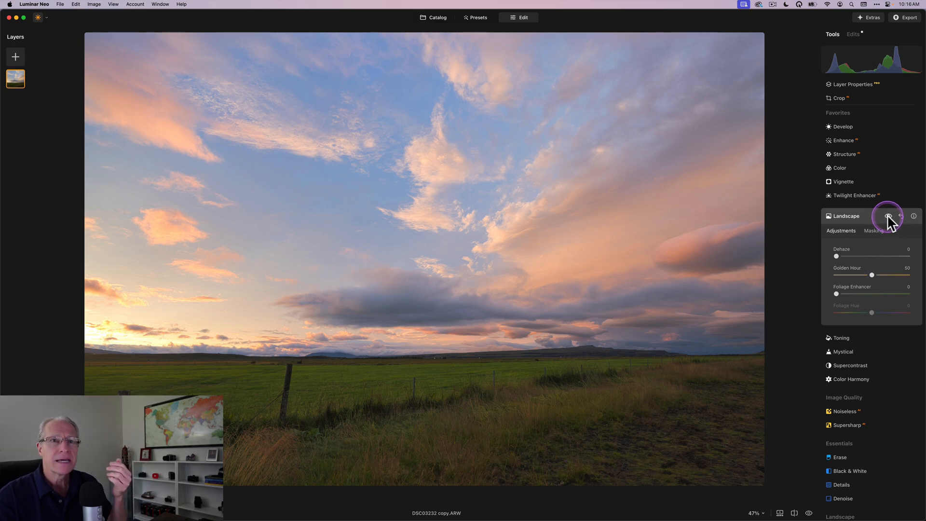
pyautogui.click(889, 215)
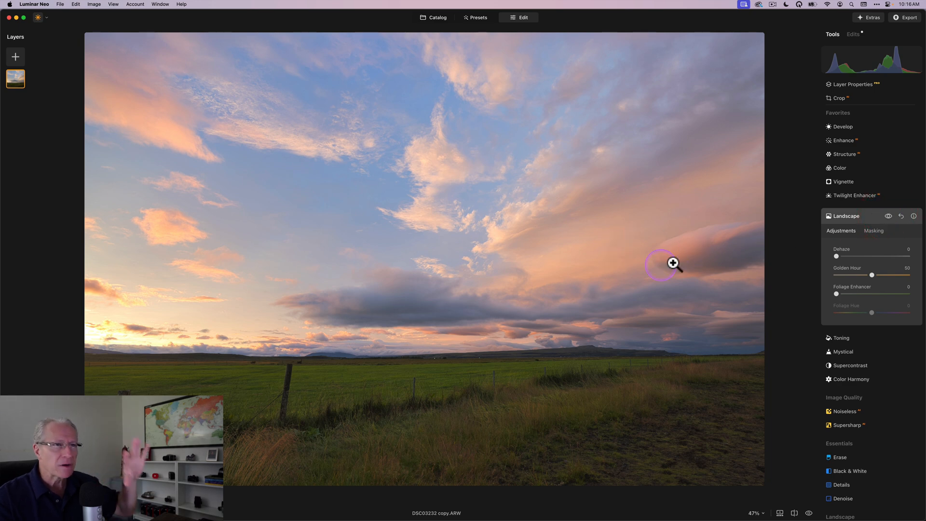
pyautogui.moveTo(298, 245)
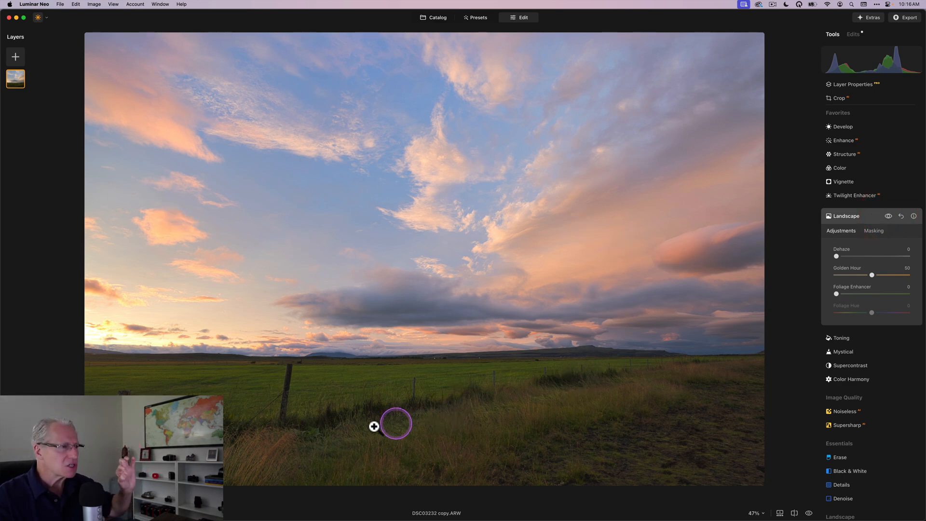
pyautogui.moveTo(570, 380)
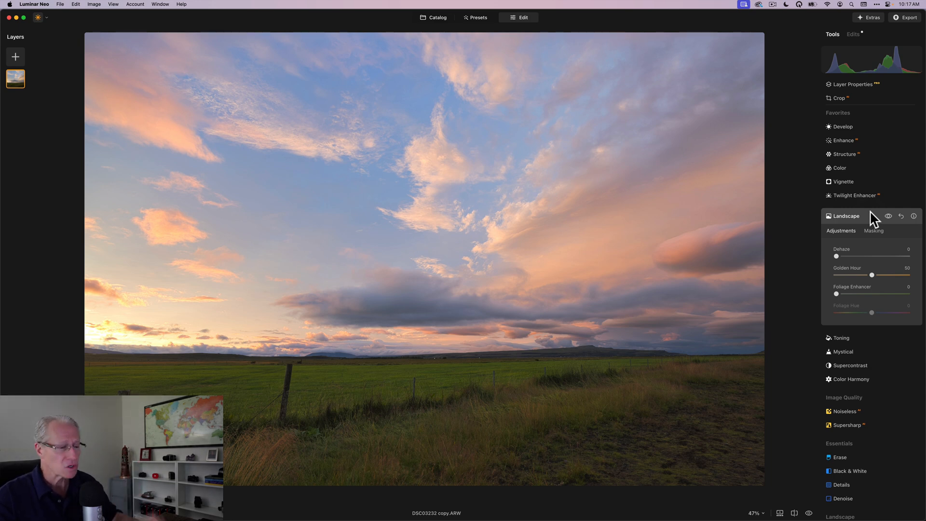
# Collapse Landscape, set Enhance's Accent to 50, and open its Masking options.
pyautogui.click(845, 216)
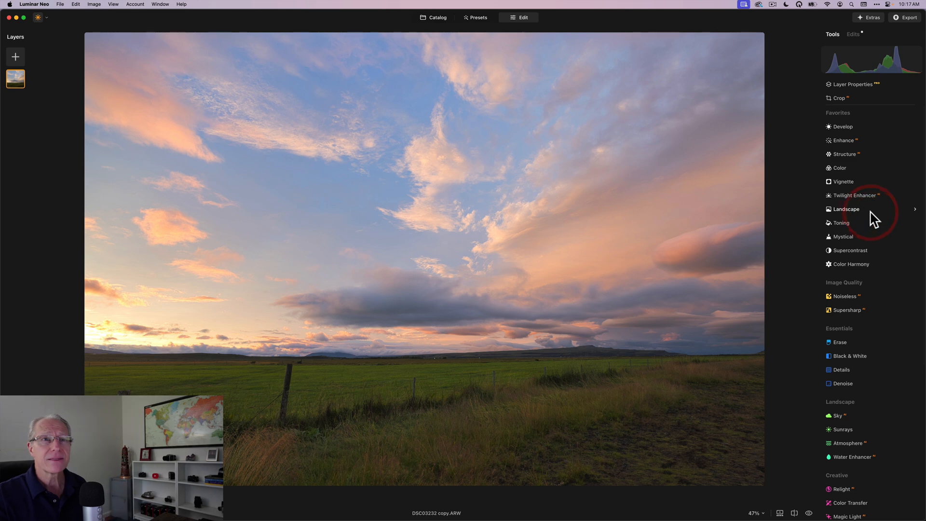
pyautogui.click(845, 147)
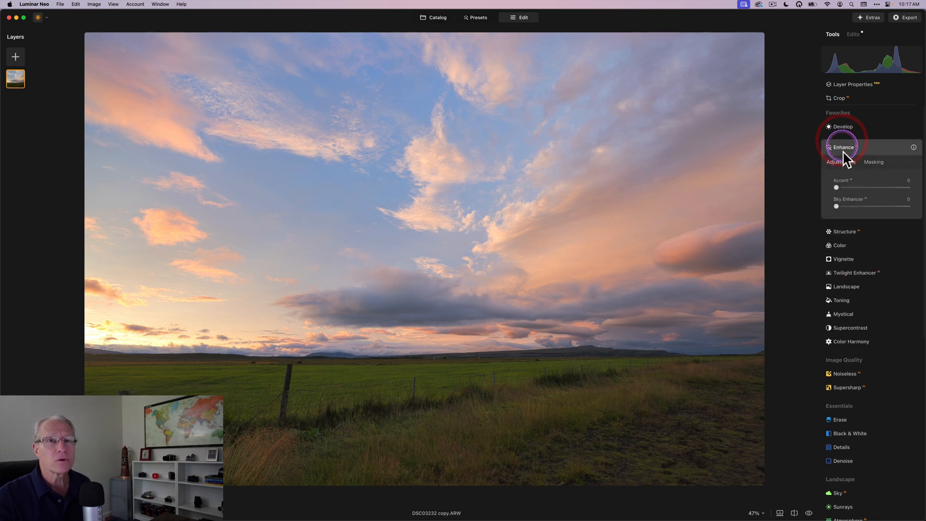
pyautogui.moveTo(837, 187); pyautogui.dragTo(866, 187)
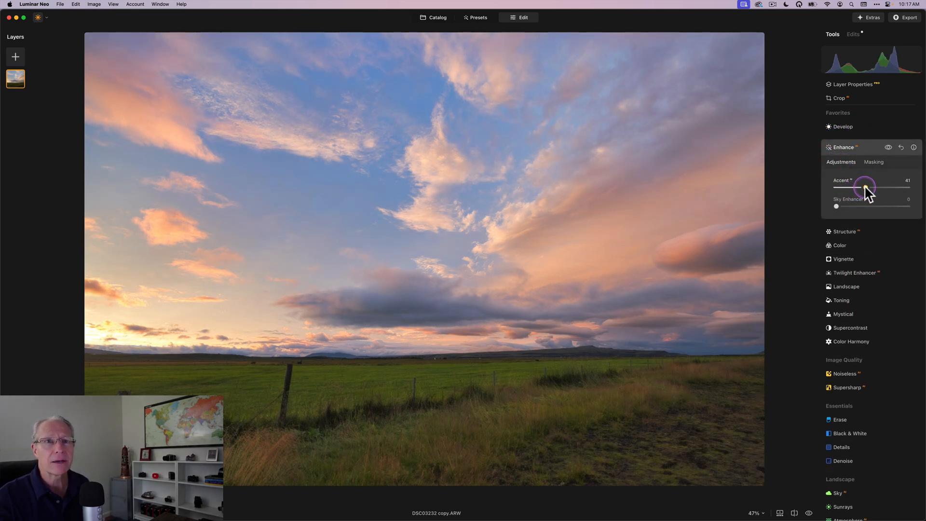
pyautogui.moveTo(866, 187); pyautogui.dragTo(873, 188)
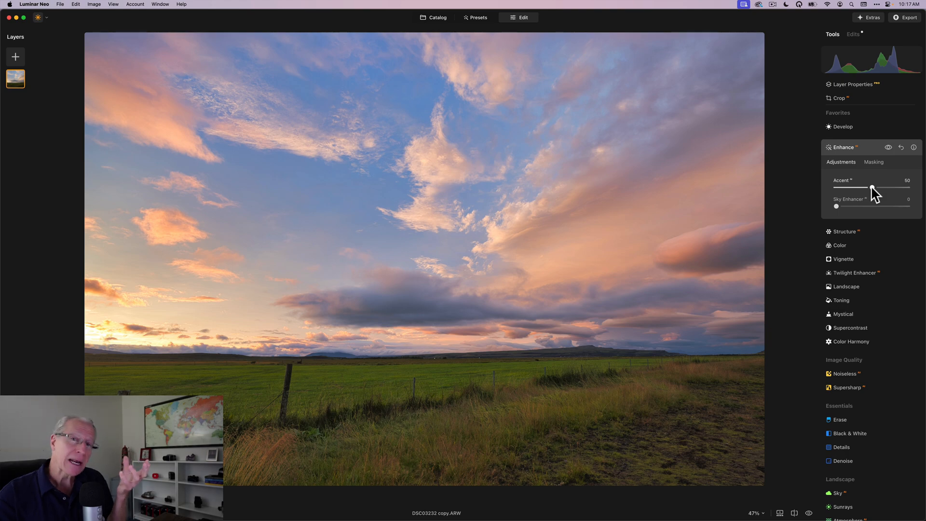
pyautogui.click(873, 162)
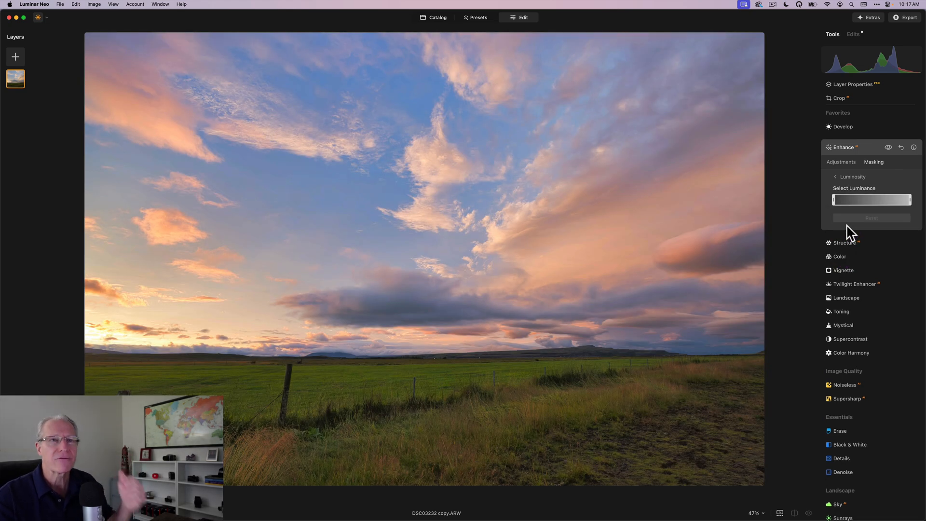
# Narrow the luminosity mask's Select Luminance range to the brighter tones, excluding darks.
pyautogui.moveTo(834, 199); pyautogui.dragTo(855, 199)
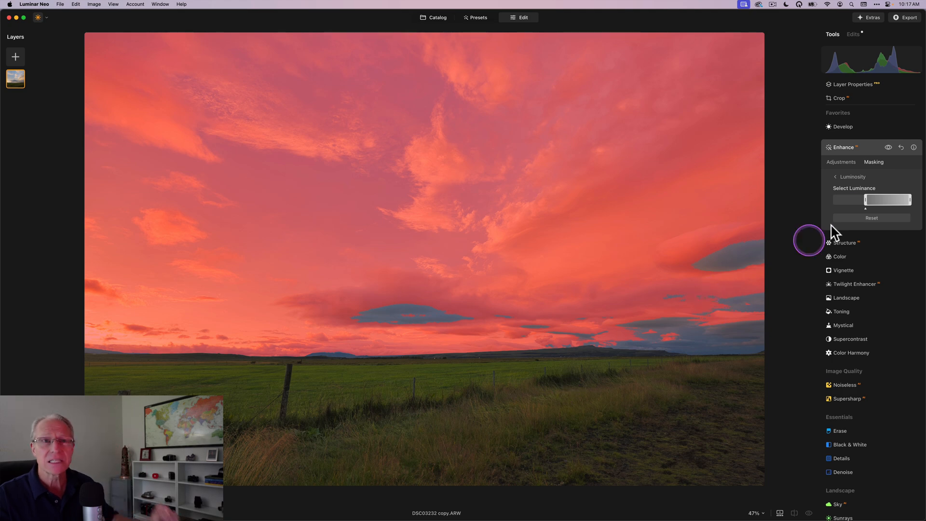
pyautogui.moveTo(865, 199); pyautogui.dragTo(883, 199)
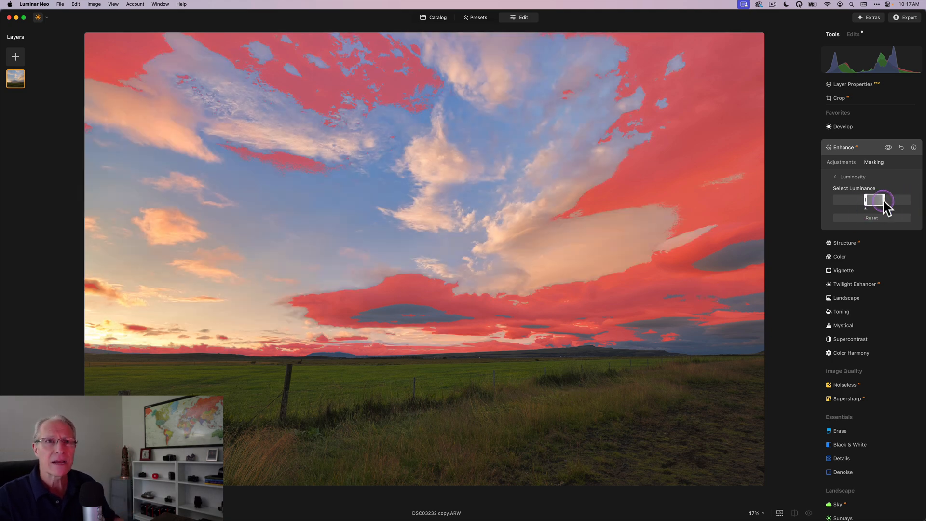
pyautogui.moveTo(880, 200); pyautogui.dragTo(880, 213)
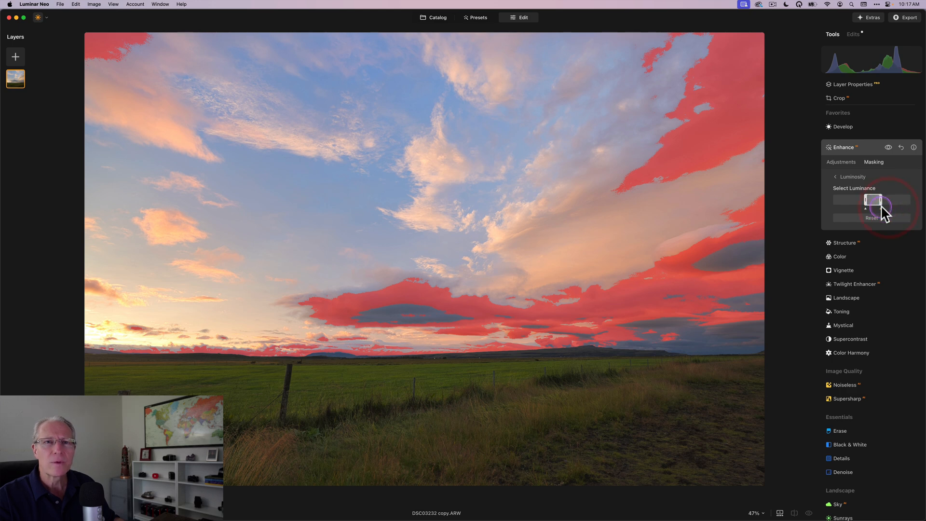
pyautogui.moveTo(874, 211); pyautogui.dragTo(895, 212)
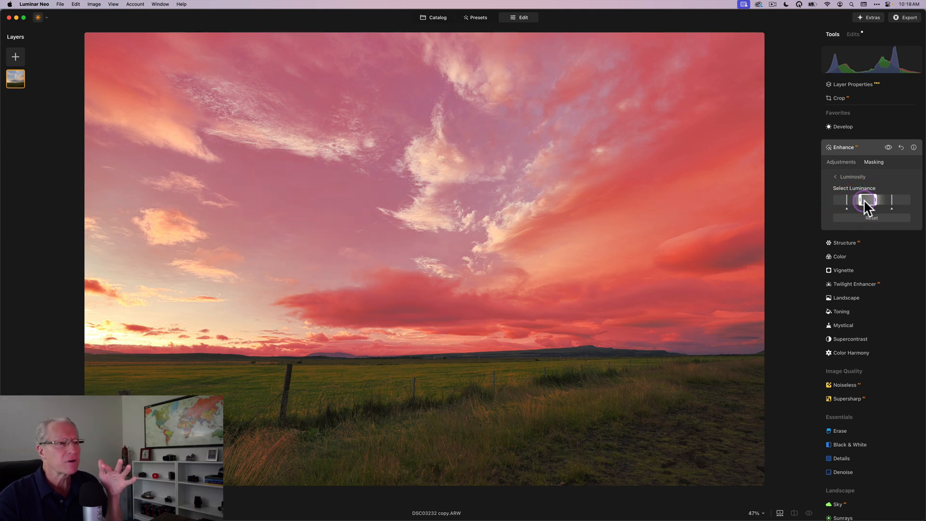
# Soften the luminance range's feather handles so the Accent mask blends gradually into midtones.
pyautogui.moveTo(866, 200); pyautogui.dragTo(870, 200)
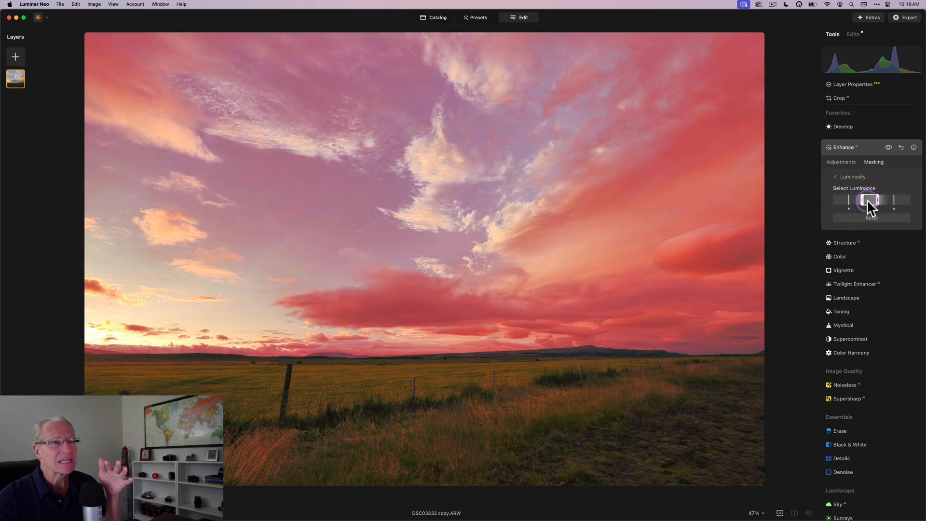
pyautogui.moveTo(871, 200); pyautogui.dragTo(873, 200)
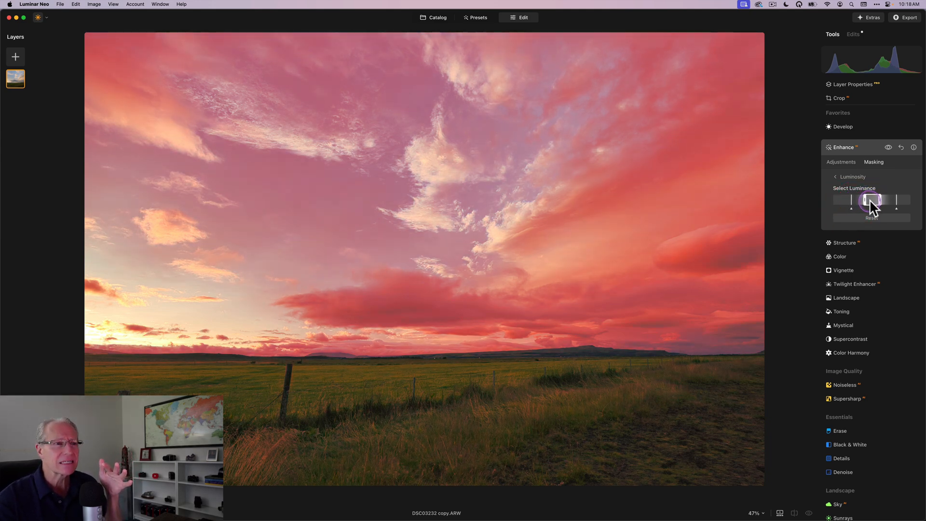
pyautogui.moveTo(873, 199); pyautogui.dragTo(870, 199)
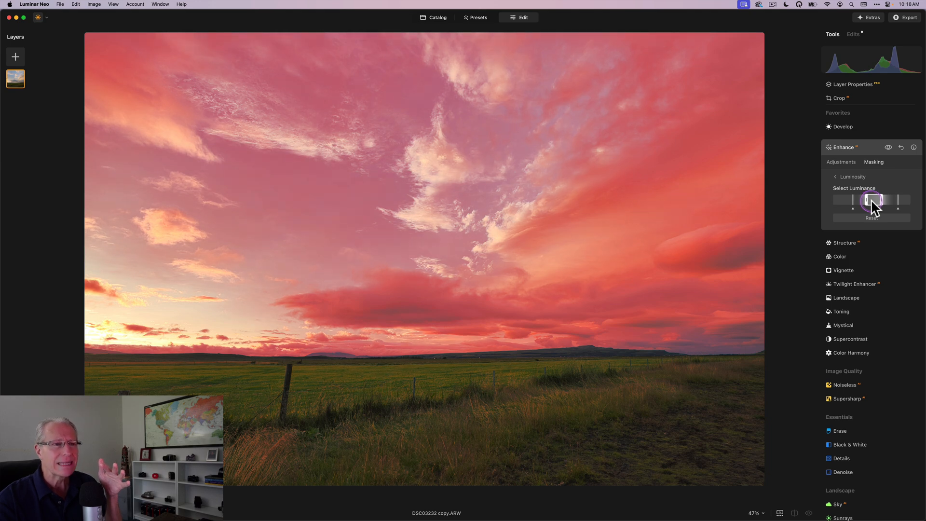
pyautogui.moveTo(876, 200); pyautogui.dragTo(870, 200)
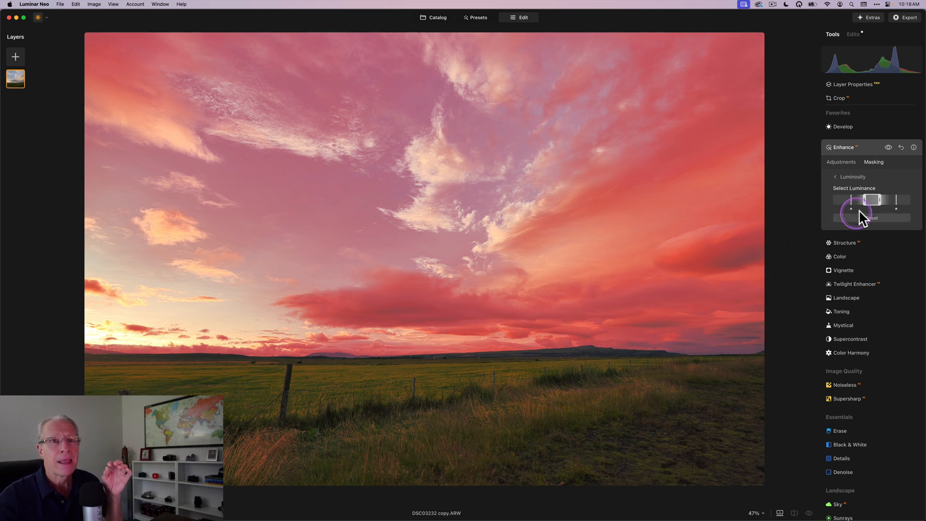
pyautogui.moveTo(850, 207); pyautogui.dragTo(898, 207)
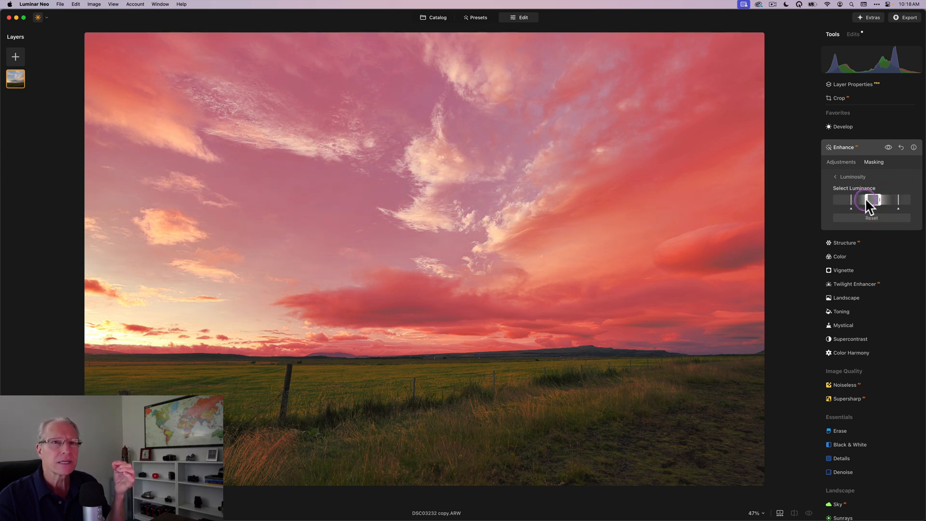
pyautogui.moveTo(874, 199); pyautogui.dragTo(868, 200)
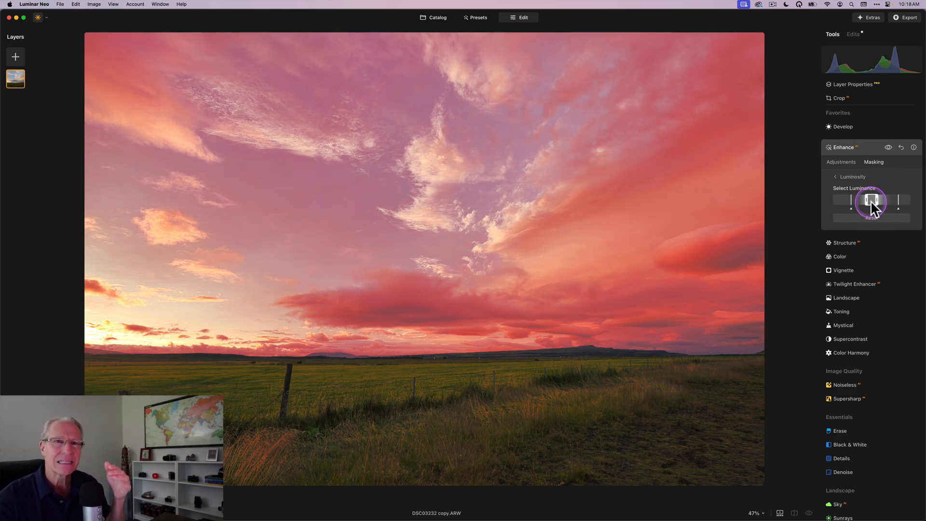
pyautogui.moveTo(871, 200); pyautogui.dragTo(894, 200)
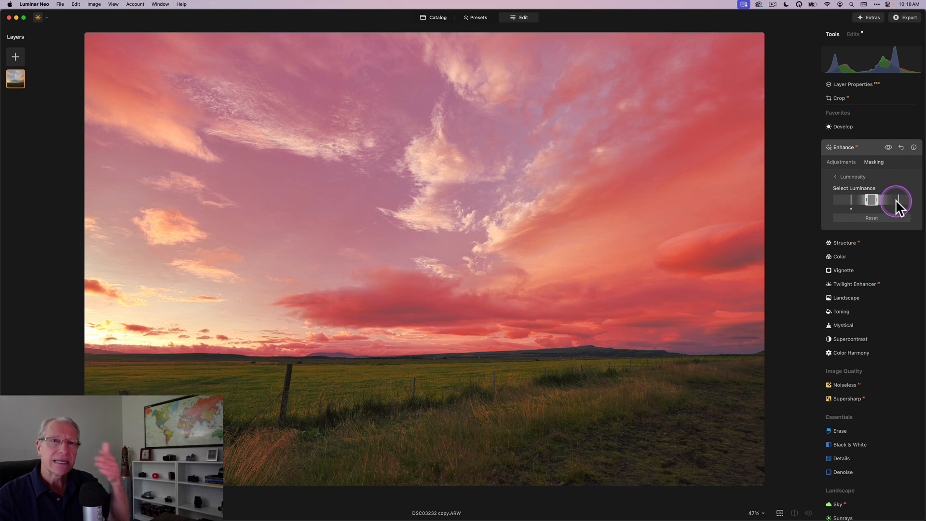
pyautogui.moveTo(895, 200); pyautogui.dragTo(851, 199)
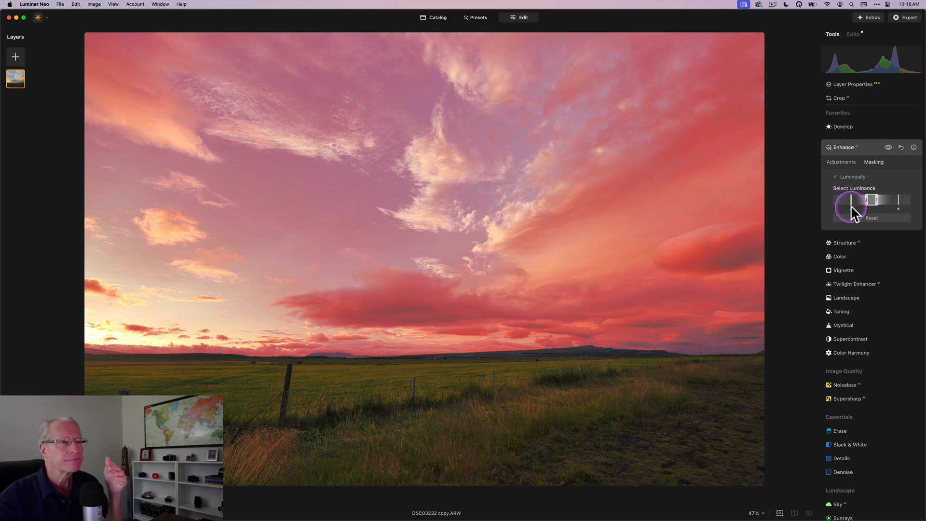
pyautogui.click(840, 163)
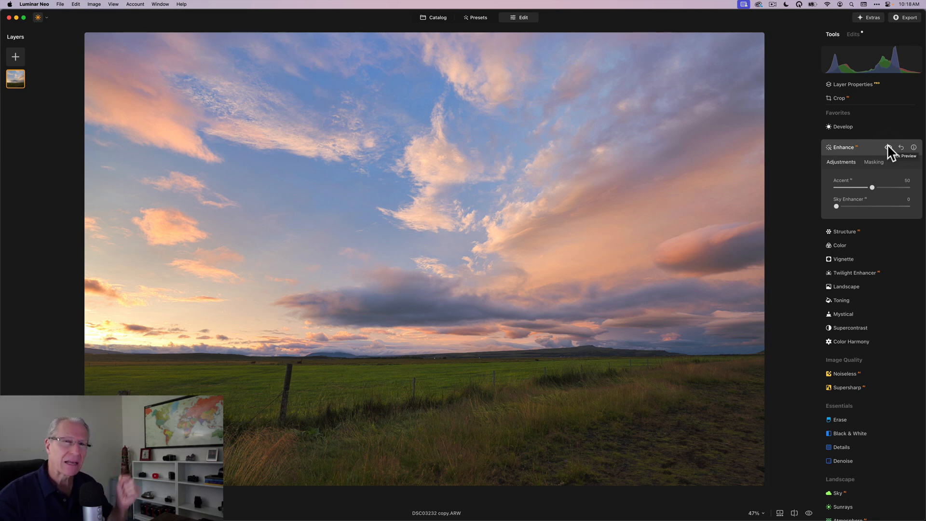
# Toggle the Enhance effect off, on, then off again to compare the masked Accent edit.
pyautogui.click(888, 147)
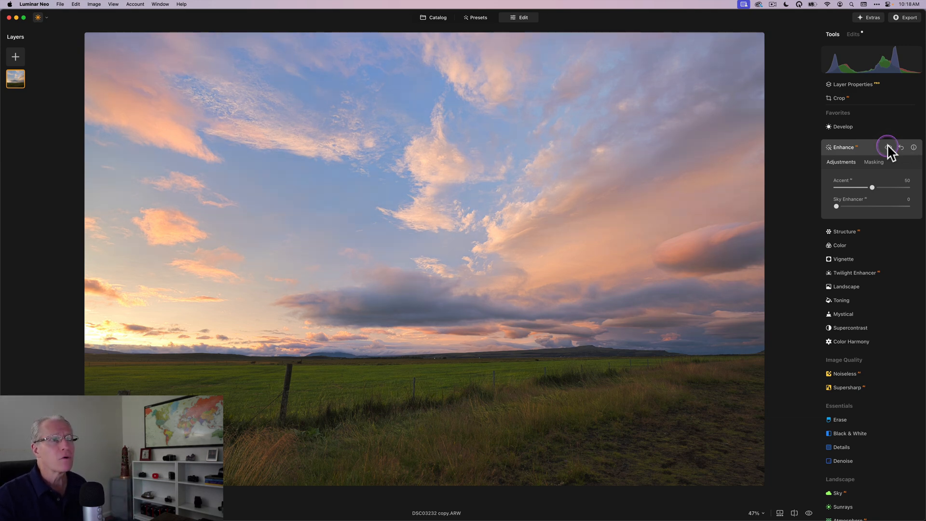
pyautogui.click(897, 146)
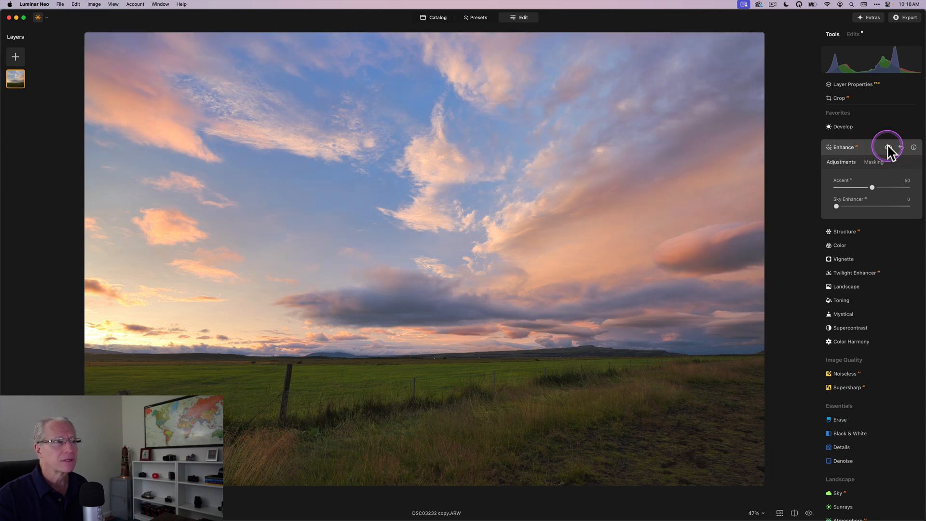
pyautogui.click(887, 147)
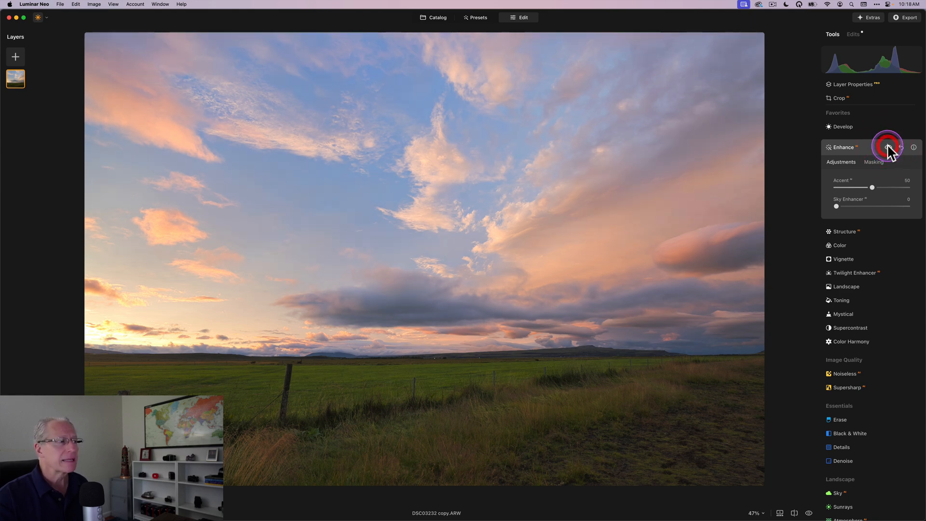